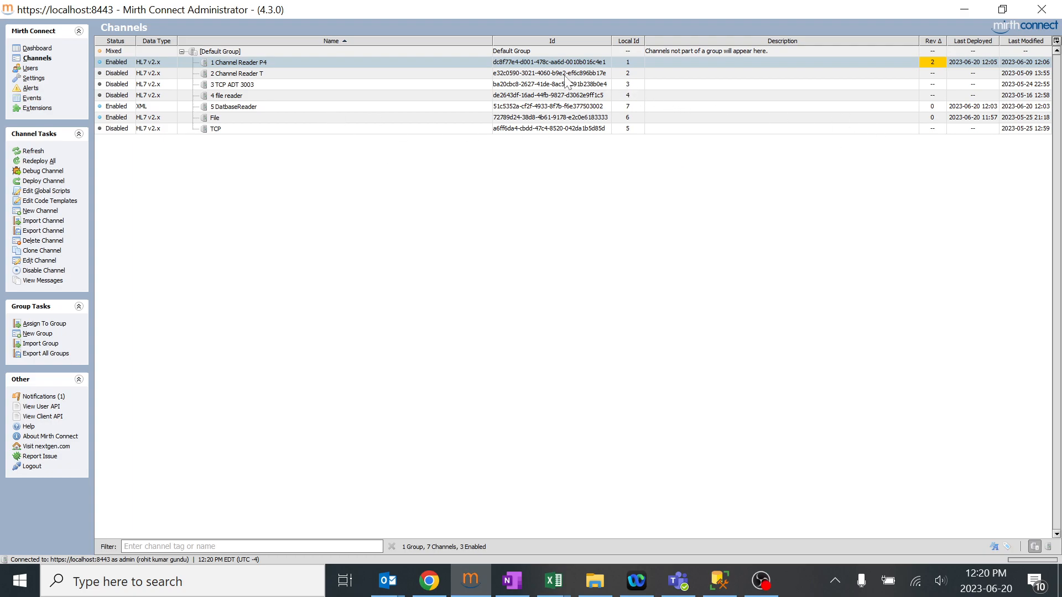
mouse_move(934, 73)
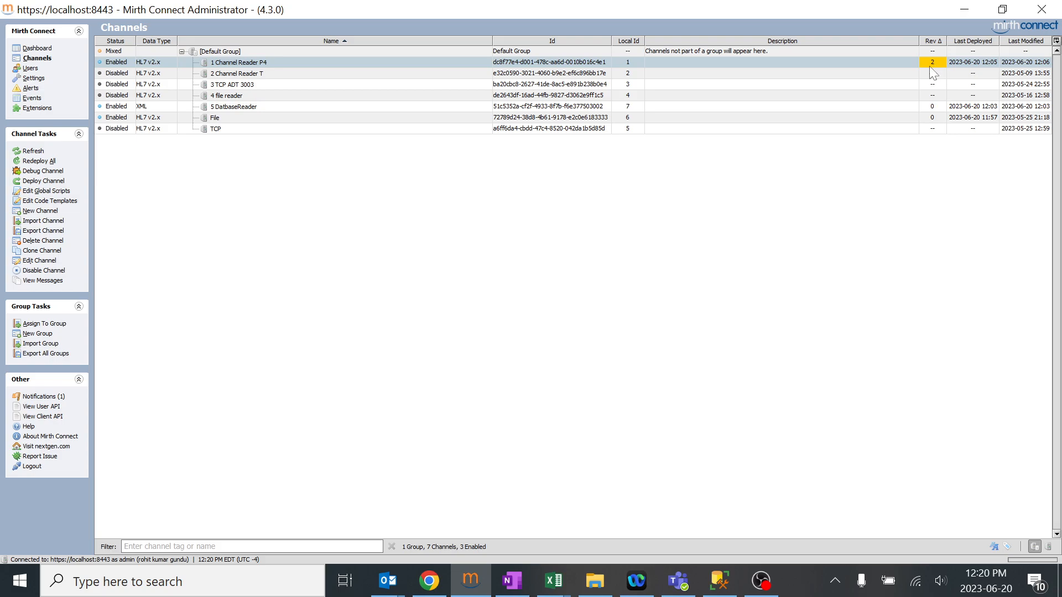
mouse_move(936, 71)
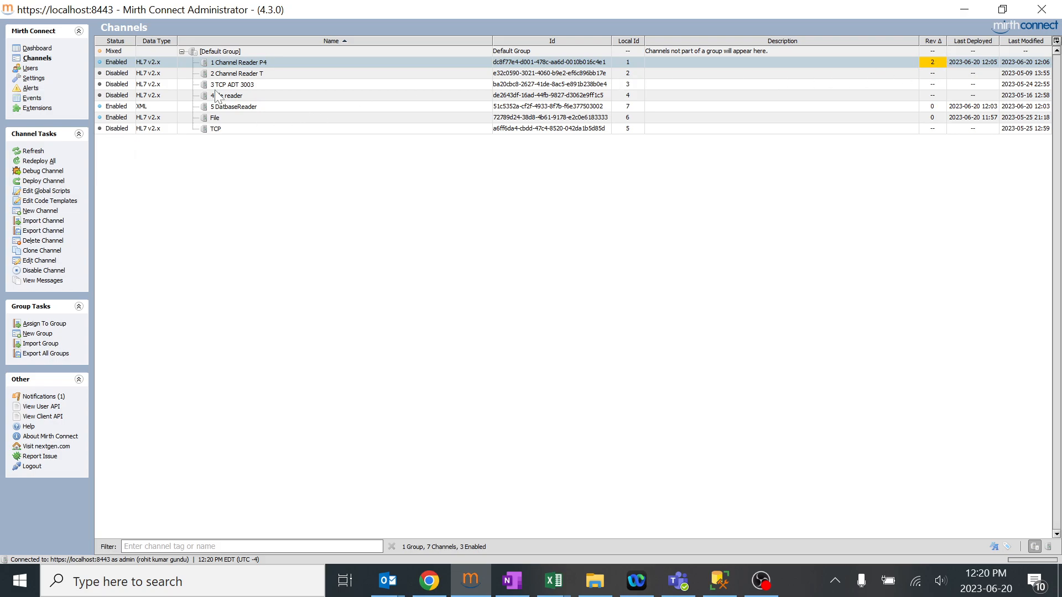
- Redeploy 1 Channel Reader P4 from its context menu and return to the Channels list
right_click(240, 62)
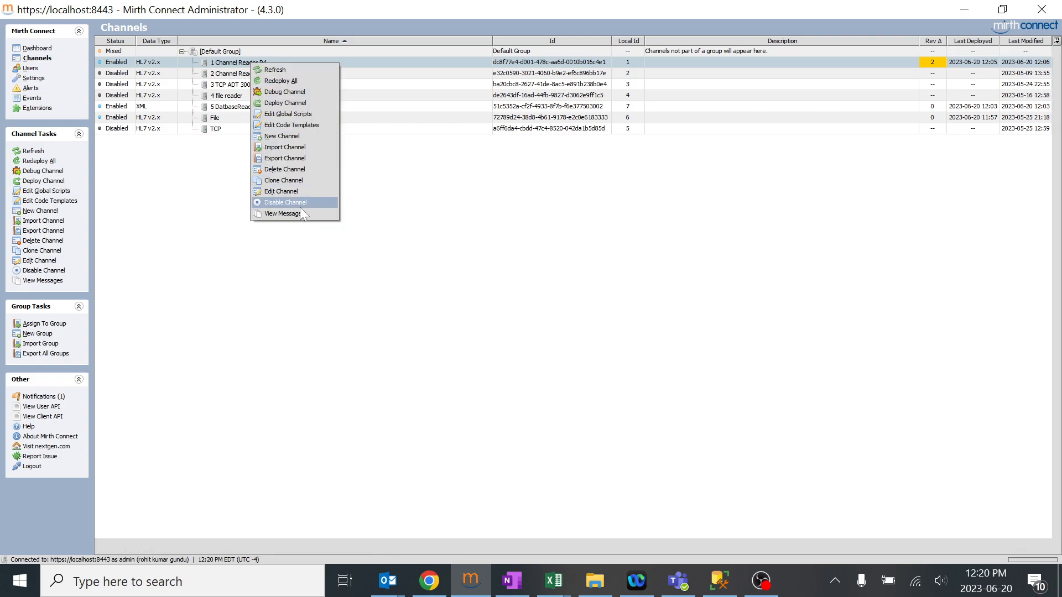
mouse_move(284, 102)
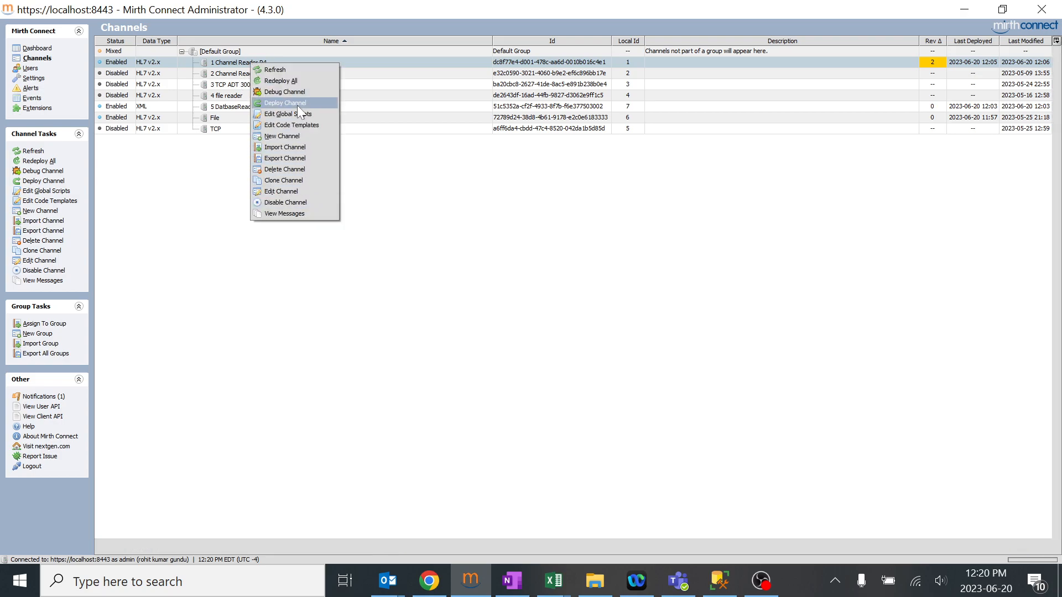
click(284, 101)
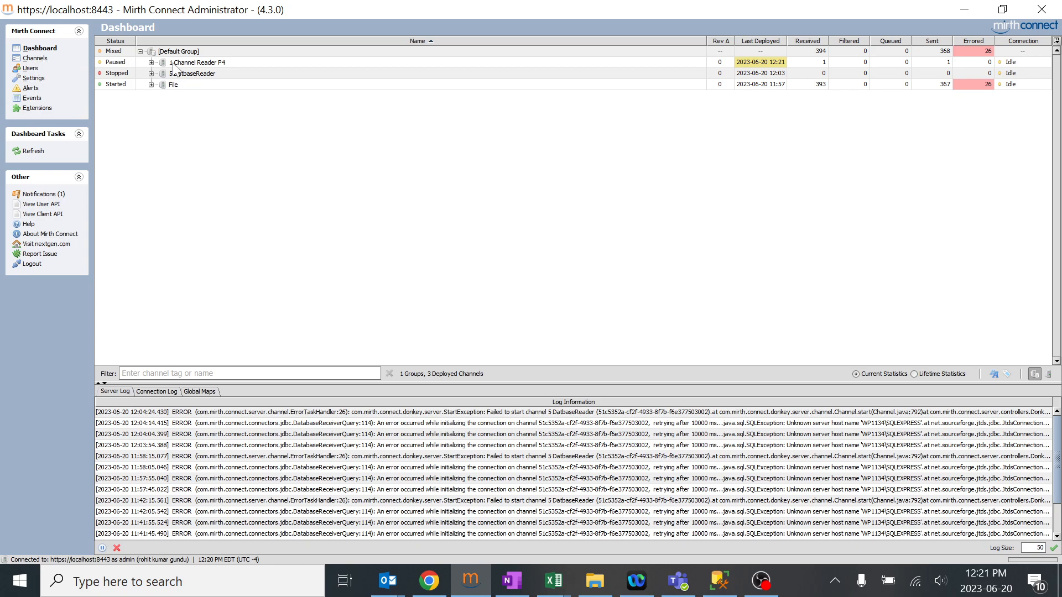
click(36, 59)
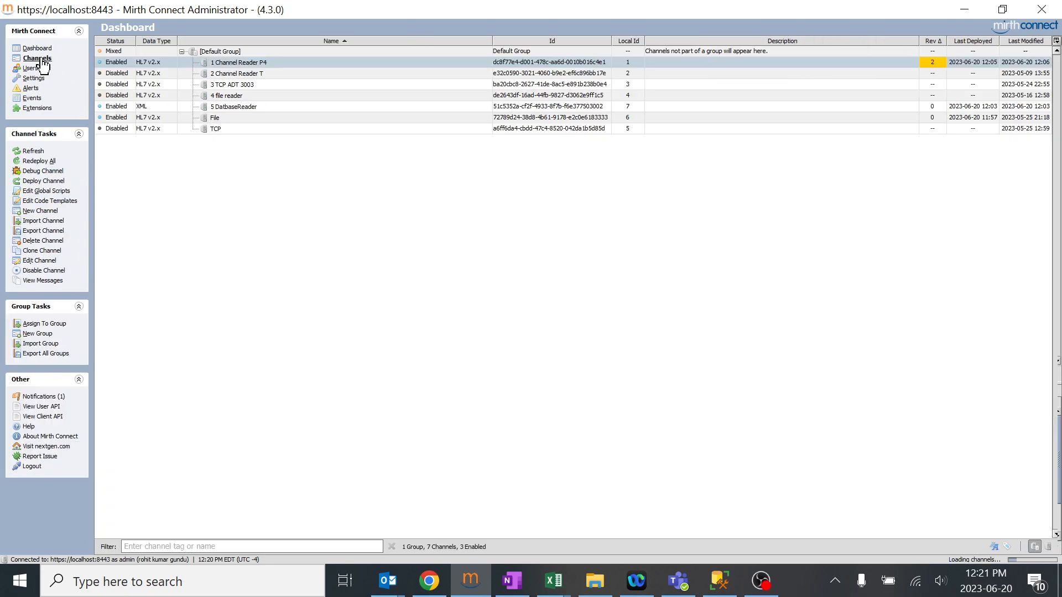
click(36, 59)
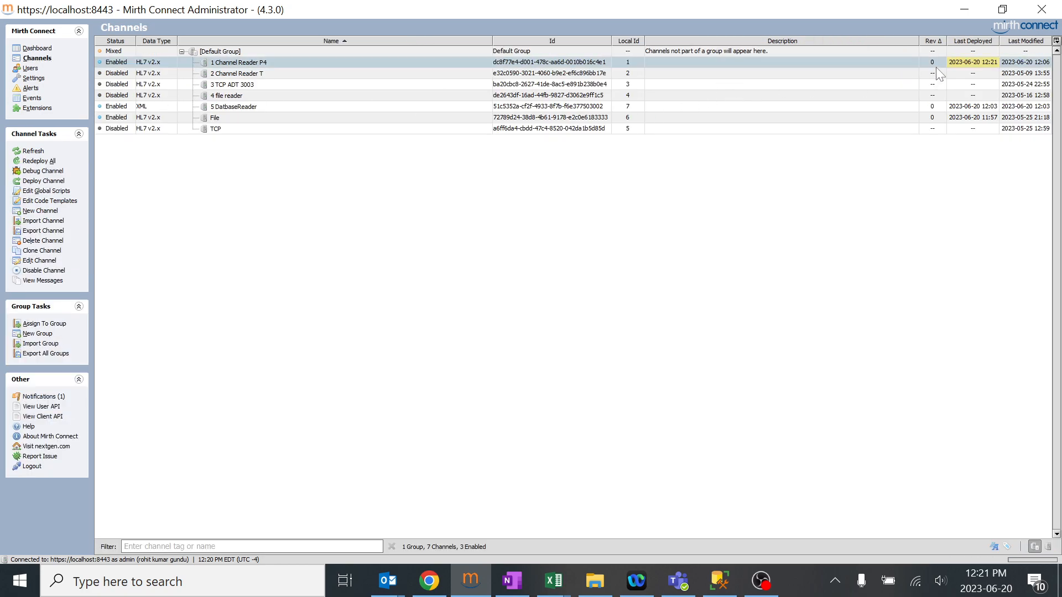
mouse_move(933, 77)
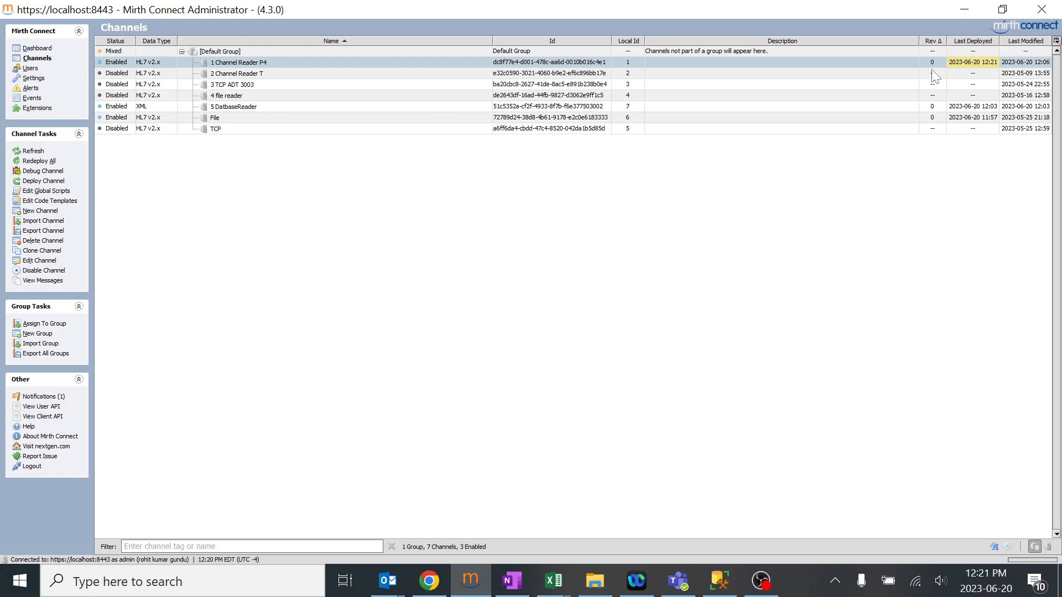
mouse_move(243, 71)
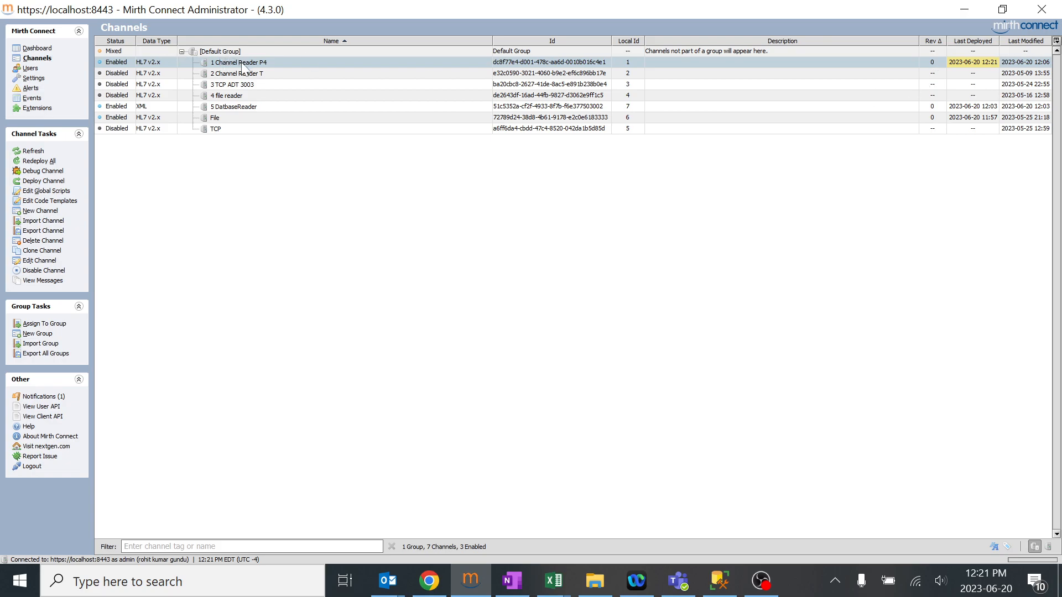
- Open 1 Channel Reader P4 in the channel editor on its Summary tab
double_click(240, 62)
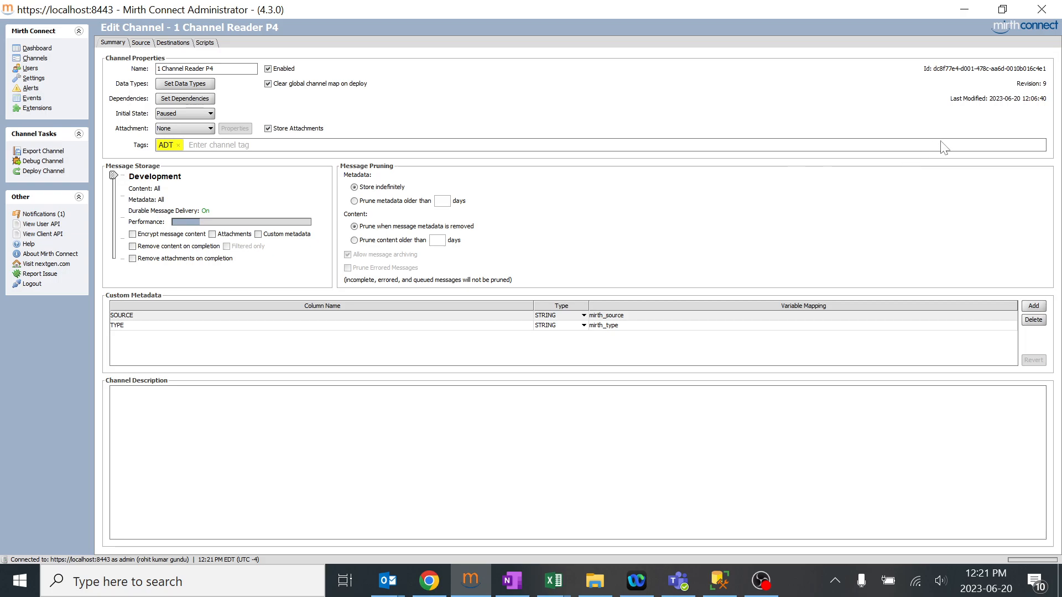
mouse_move(987, 105)
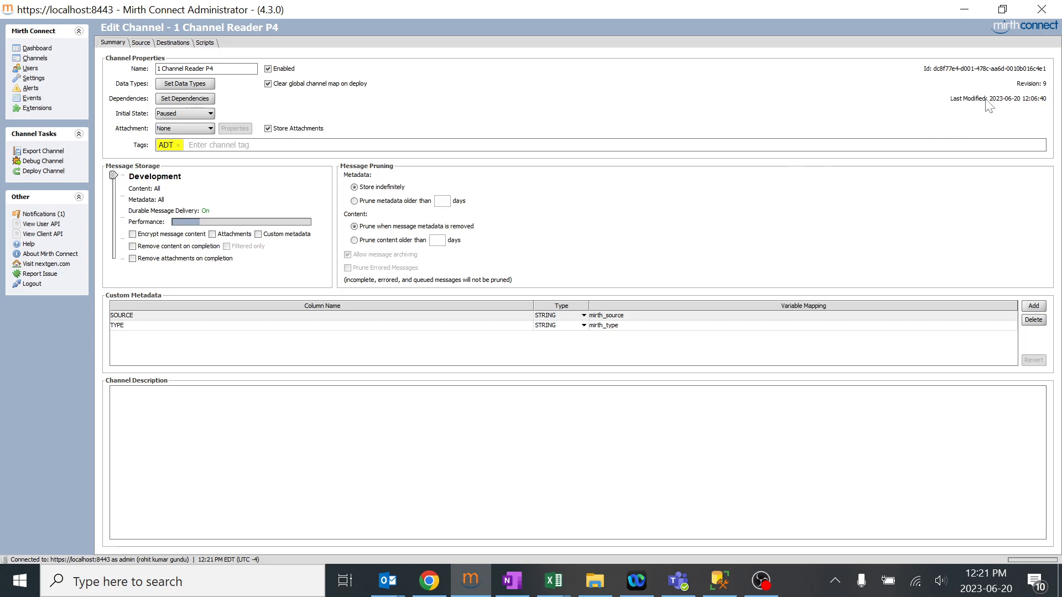
mouse_move(1045, 114)
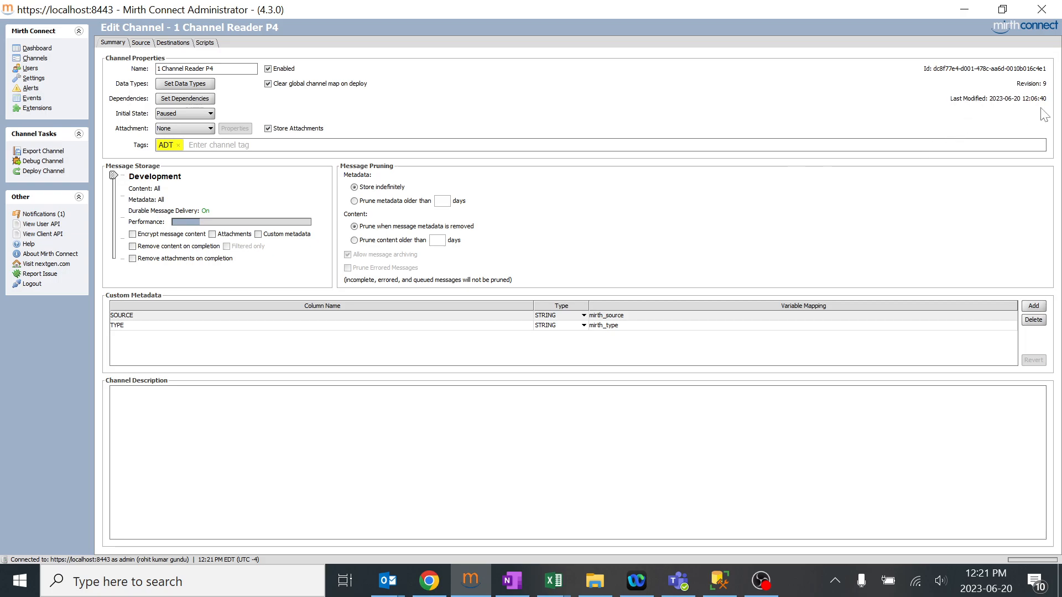
mouse_move(1030, 109)
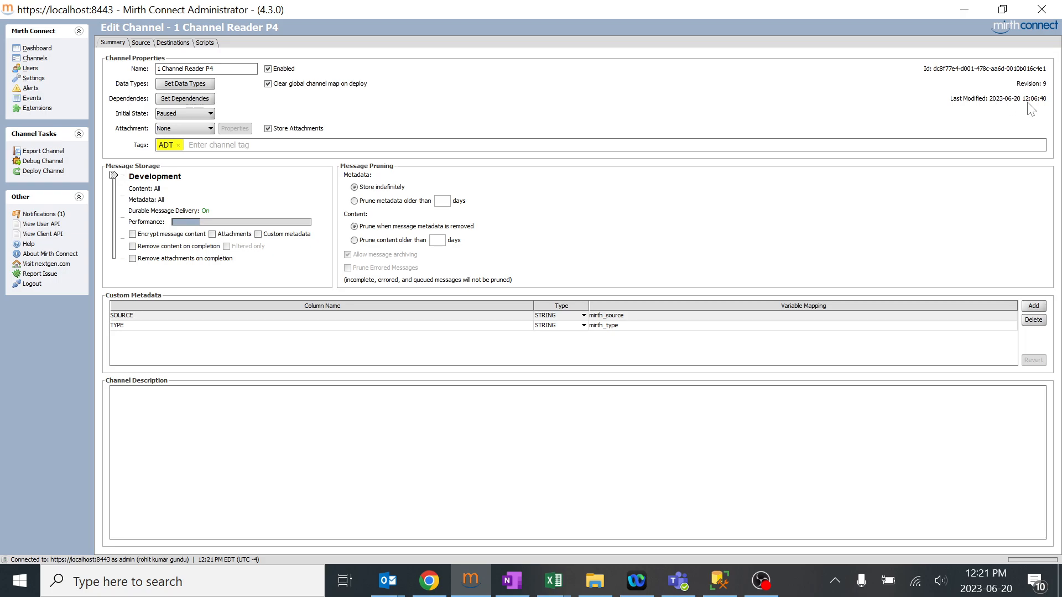
mouse_move(1005, 112)
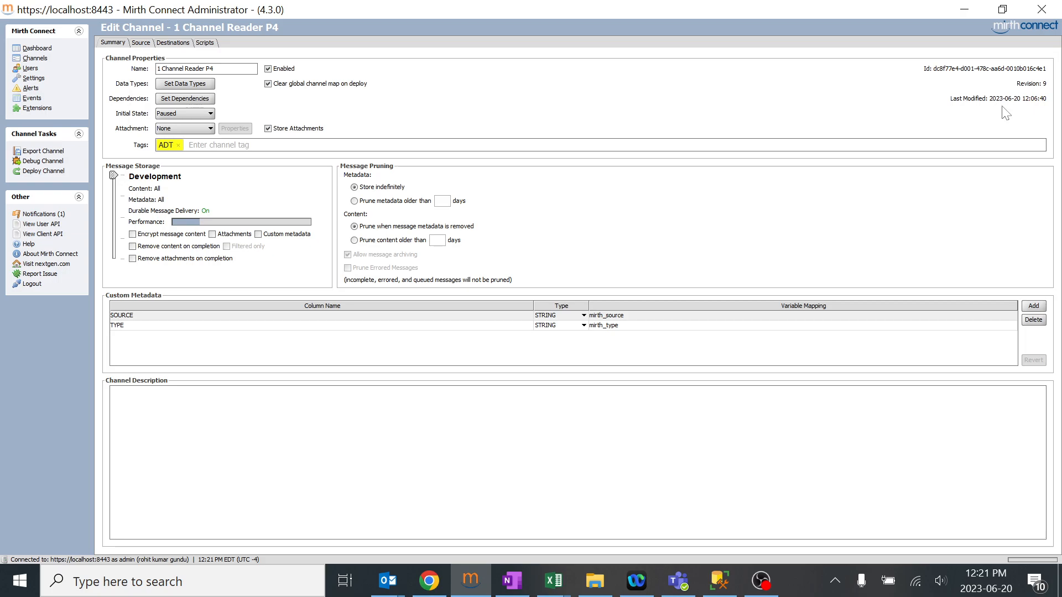
mouse_move(1039, 110)
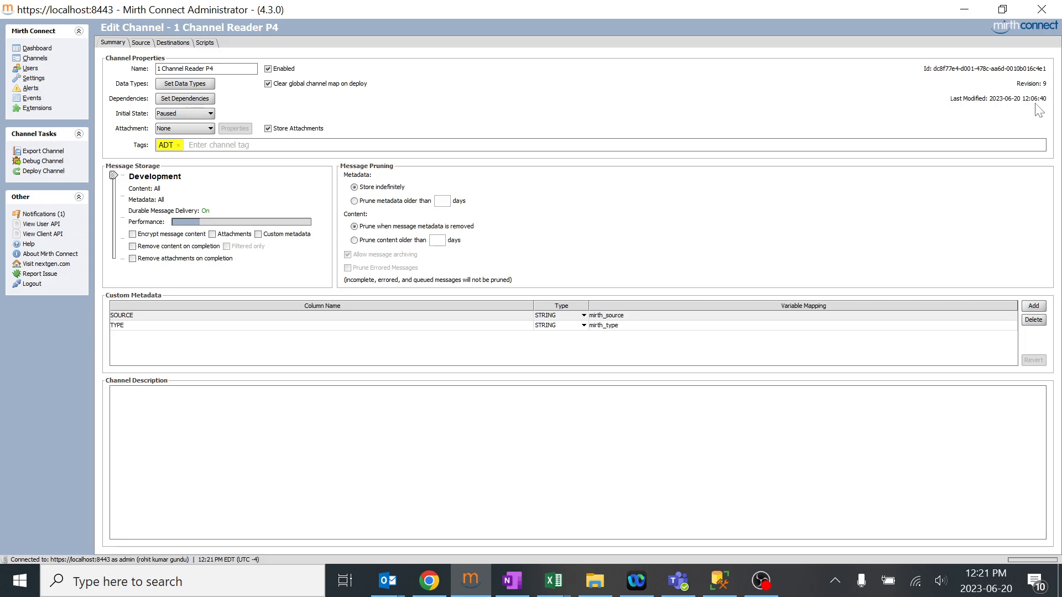
mouse_move(991, 101)
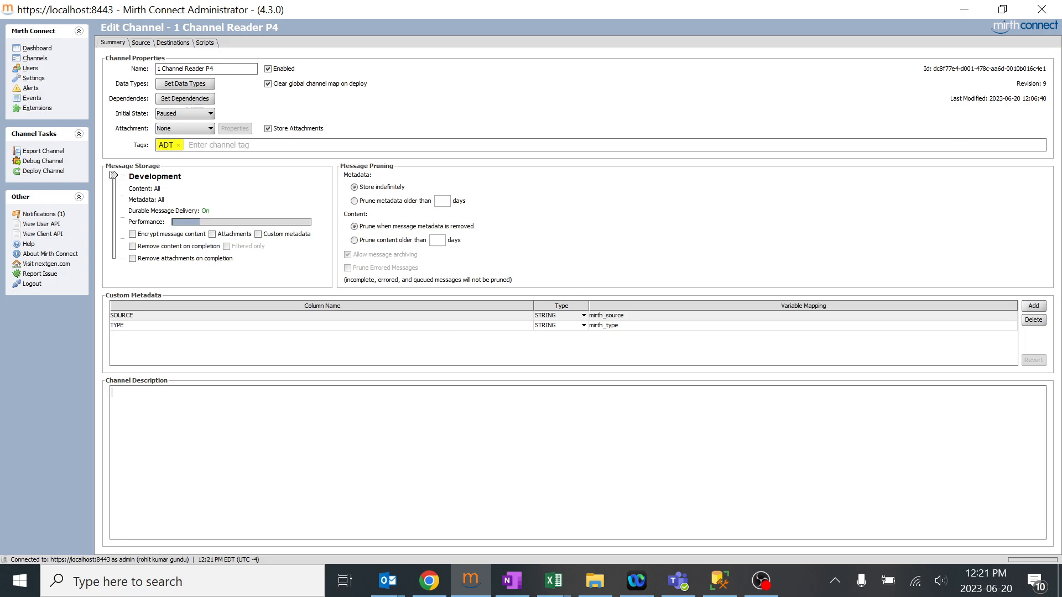
mouse_move(987, 114)
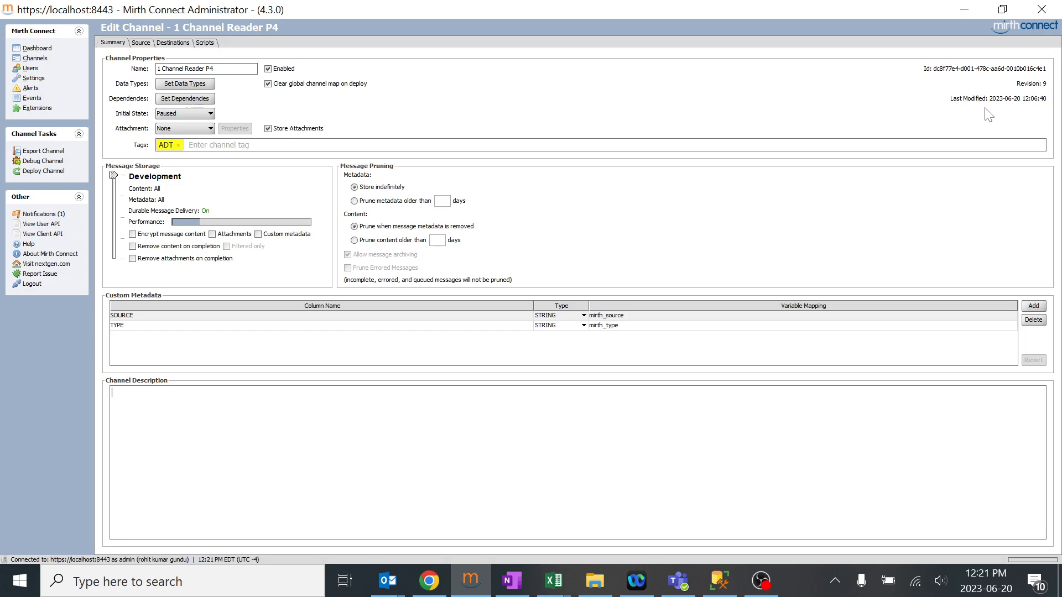
mouse_move(1009, 102)
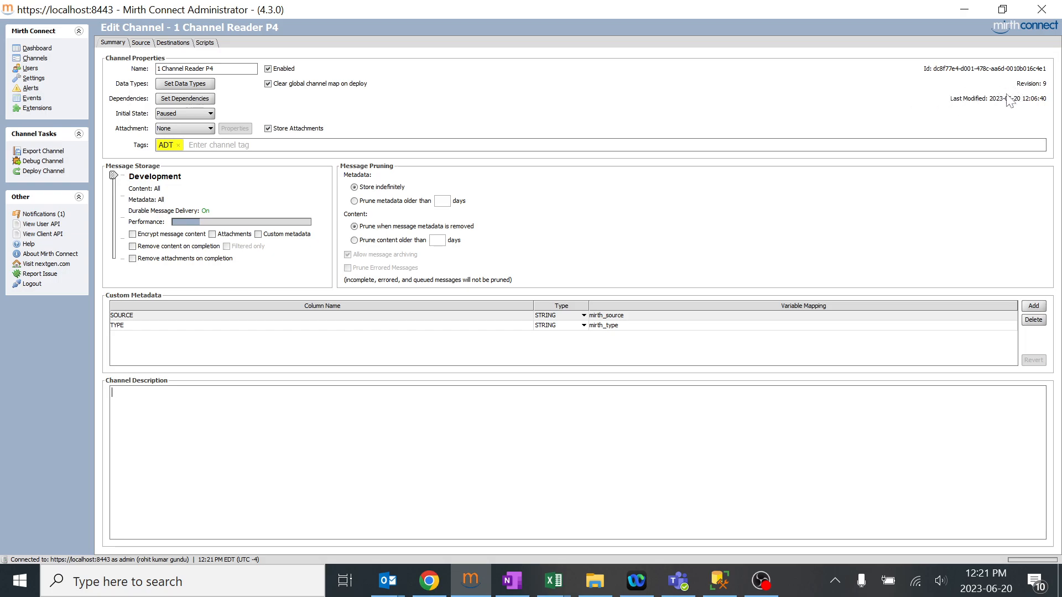
mouse_move(973, 114)
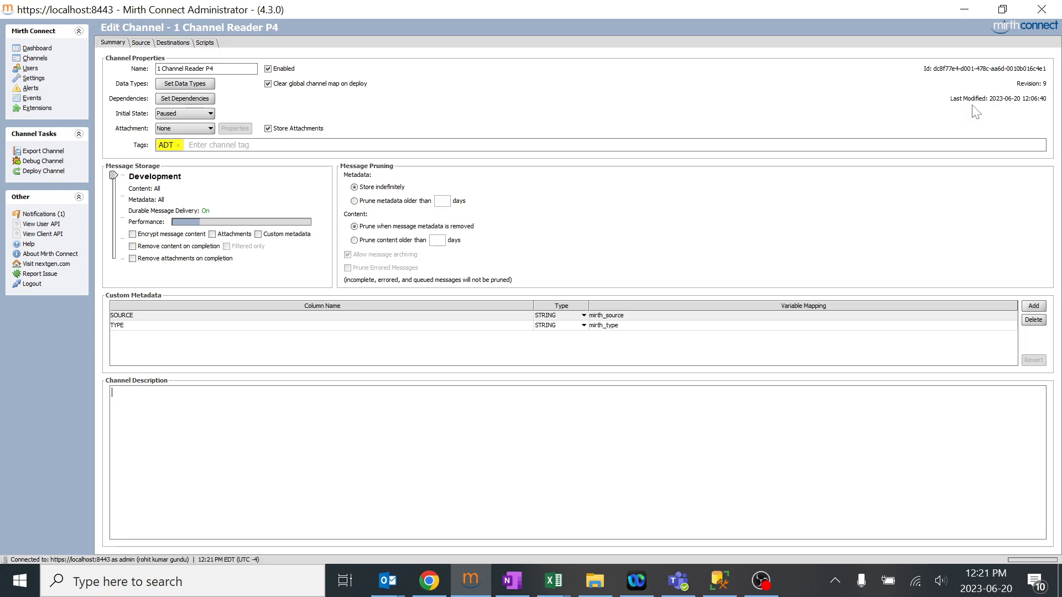
click(34, 57)
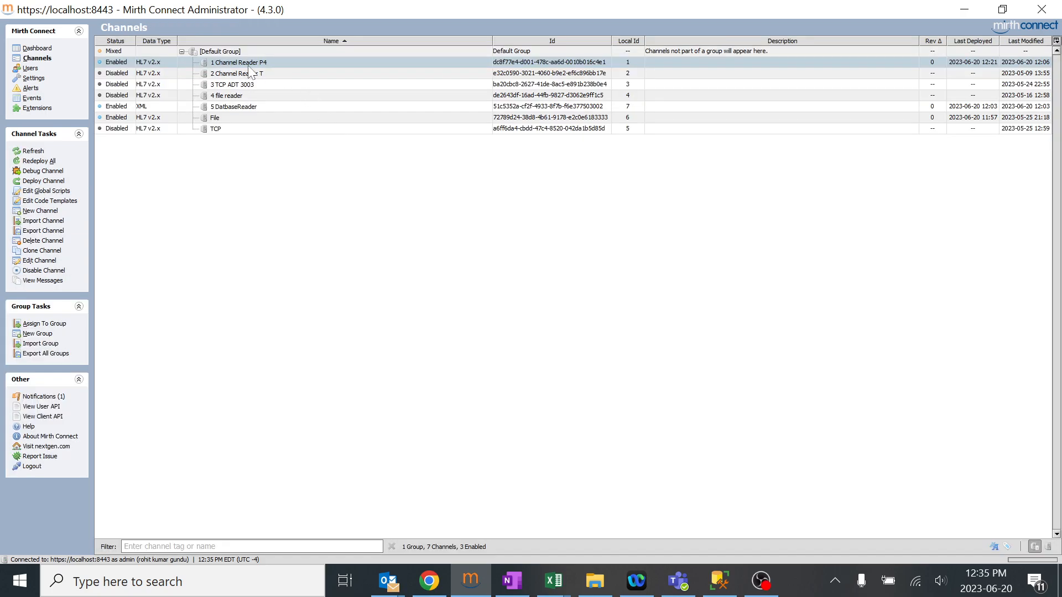
double_click(240, 62)
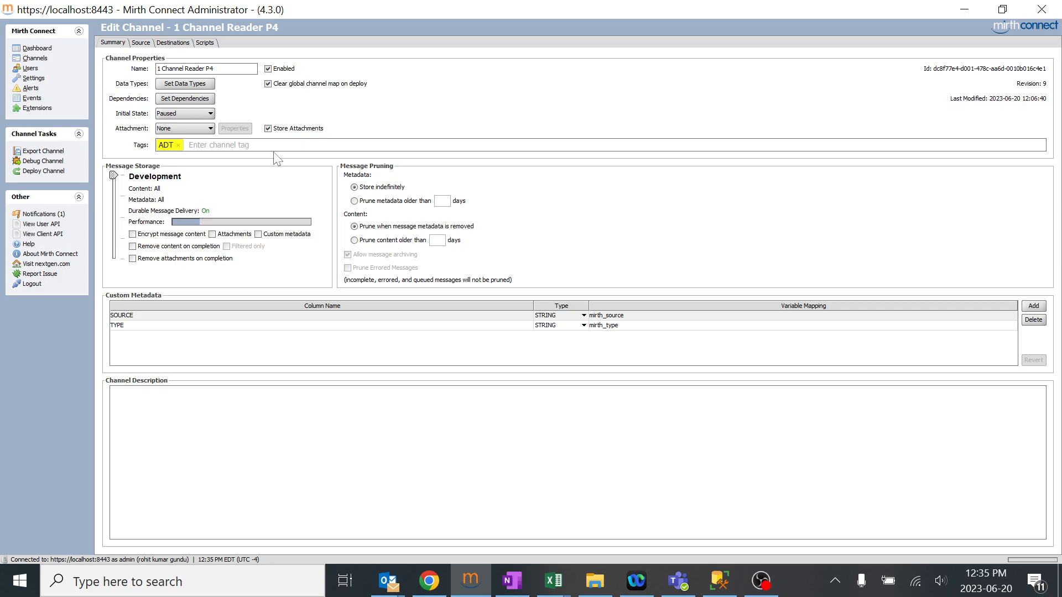
mouse_move(233, 185)
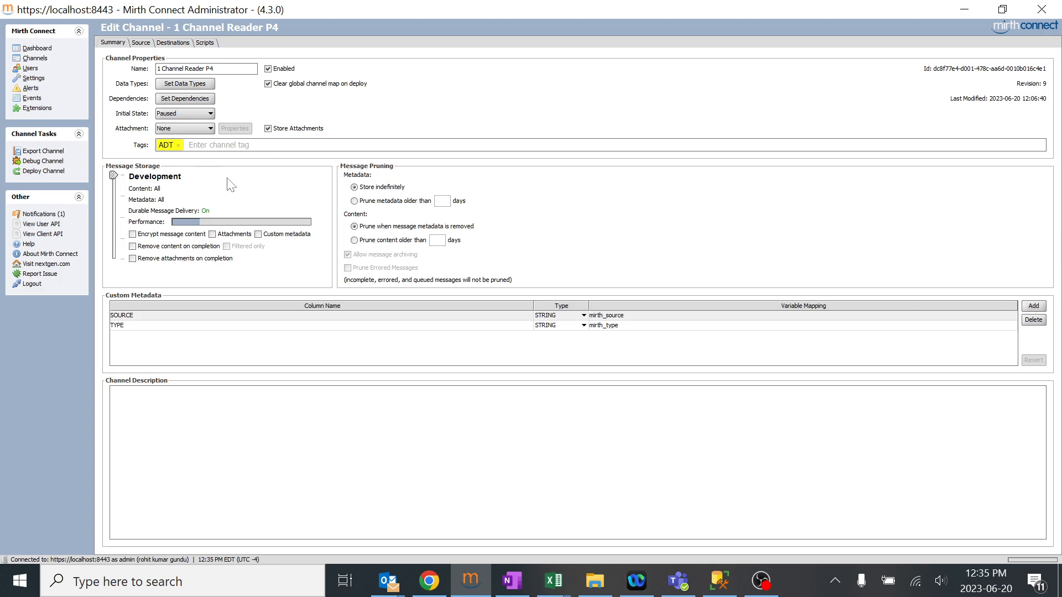
mouse_move(401, 200)
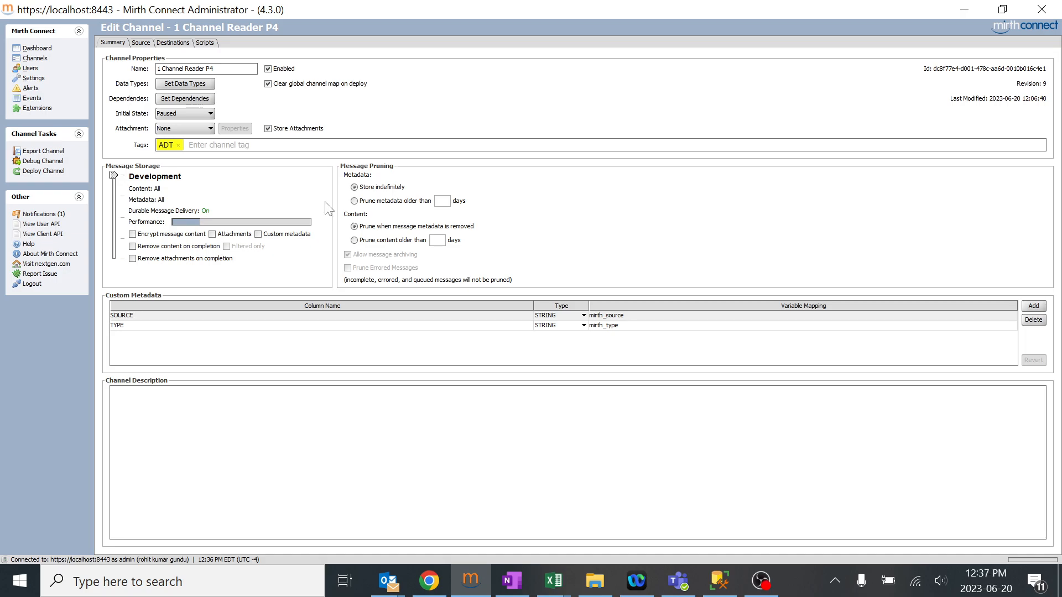
mouse_move(143, 204)
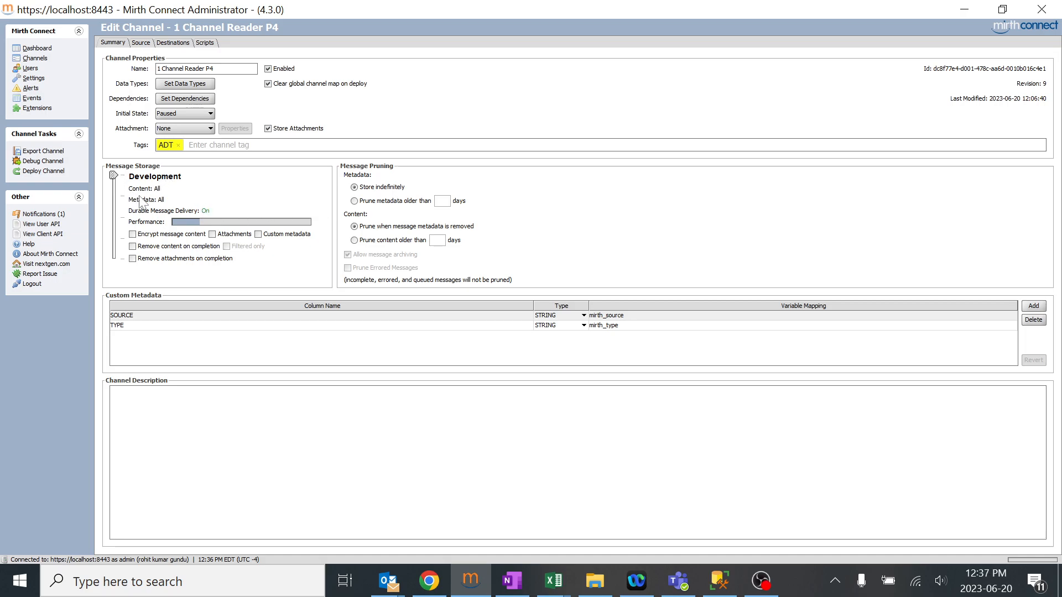
mouse_move(172, 201)
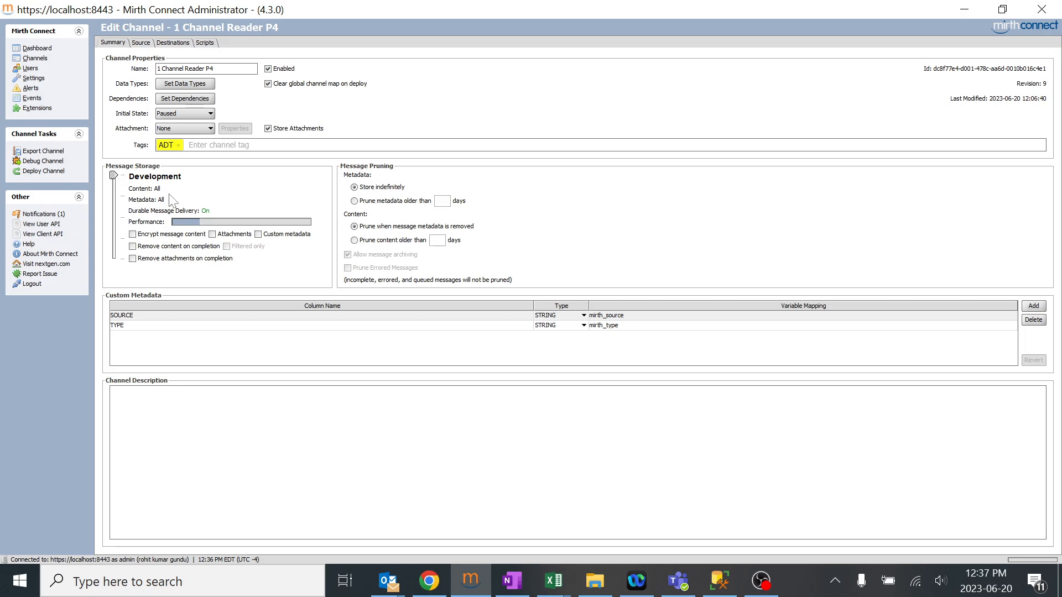
mouse_move(152, 197)
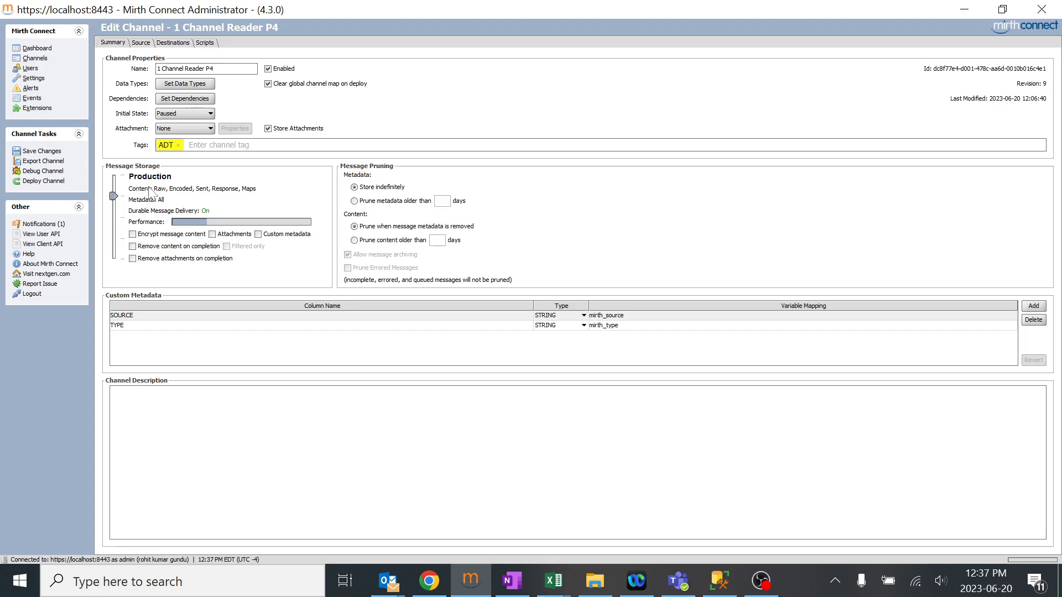
mouse_move(213, 200)
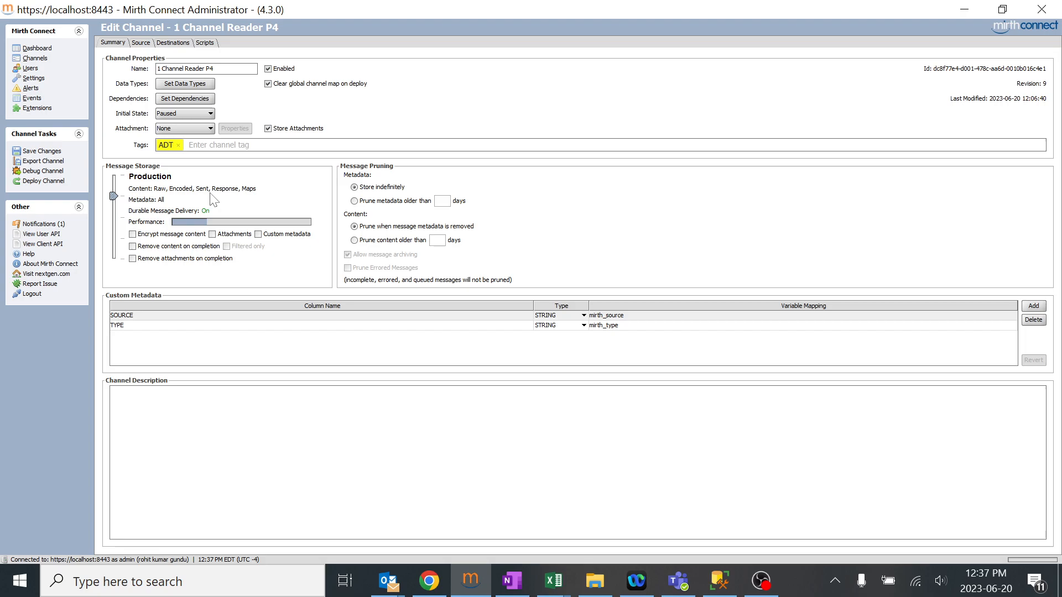
mouse_move(251, 205)
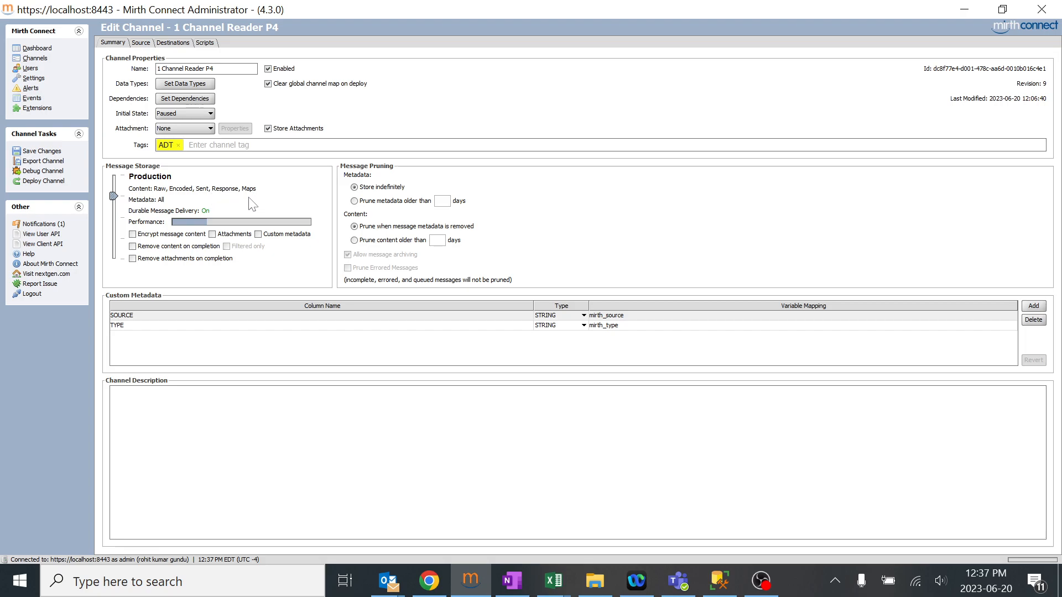
mouse_move(186, 218)
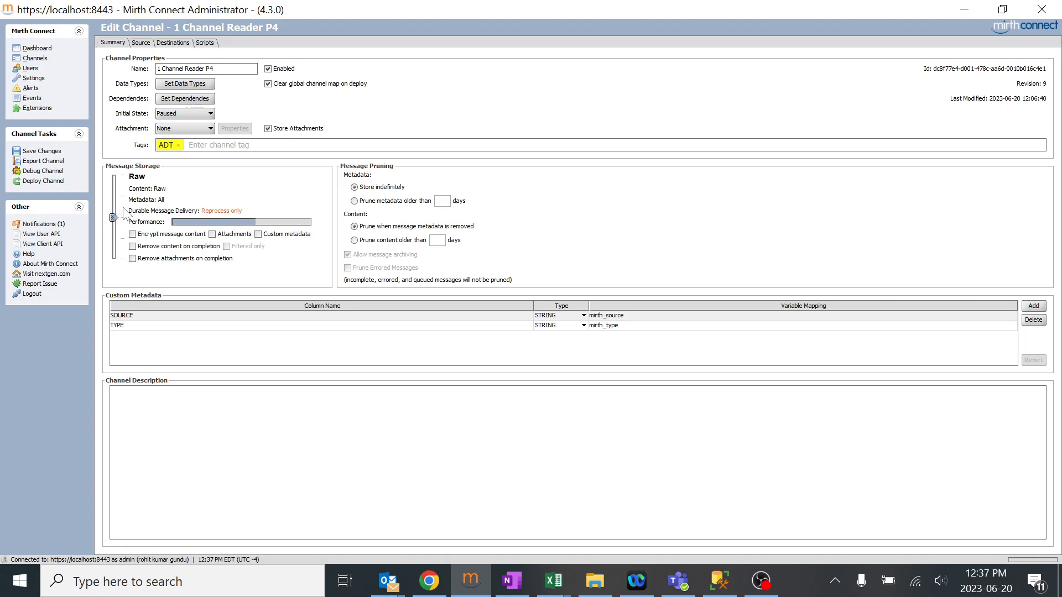
mouse_move(165, 210)
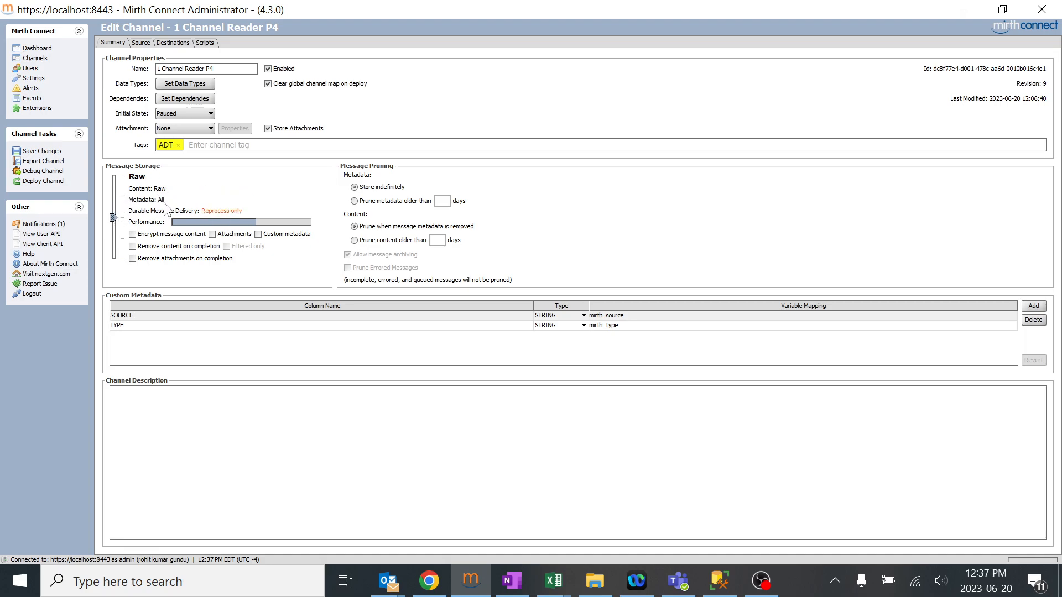
mouse_move(115, 233)
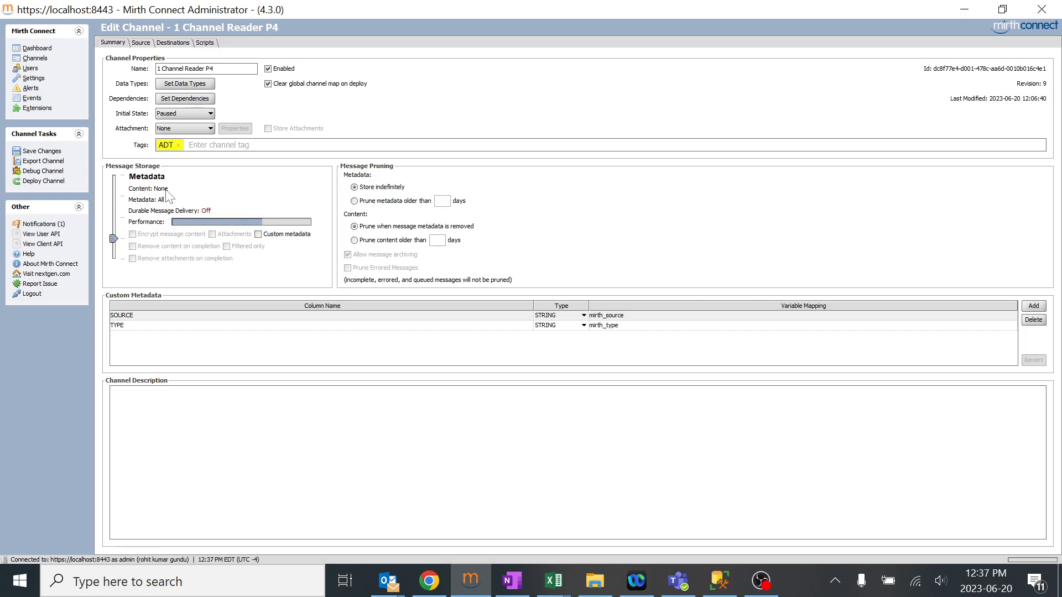
mouse_move(154, 223)
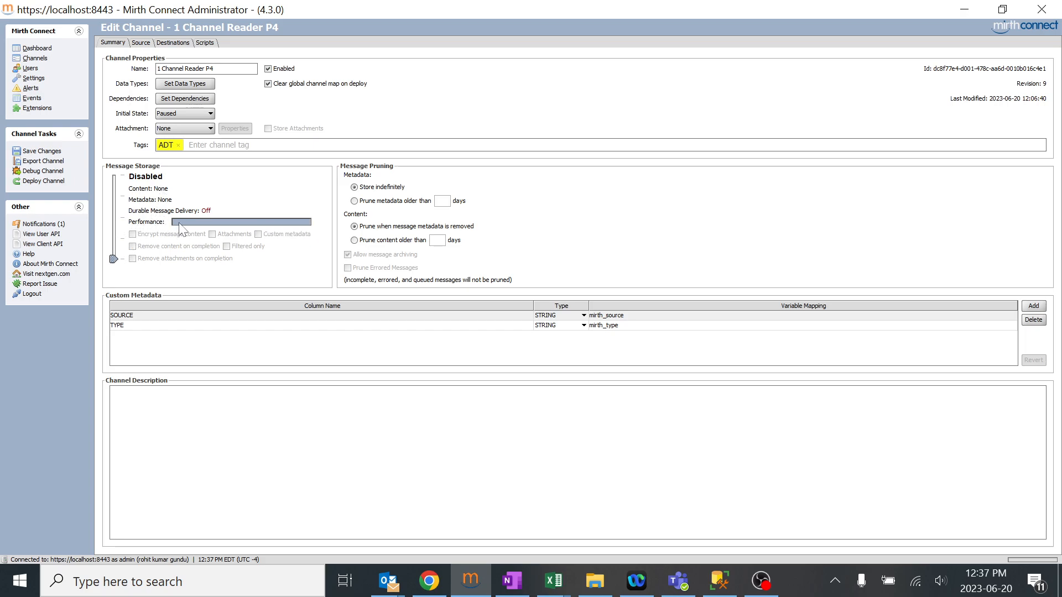
mouse_move(157, 184)
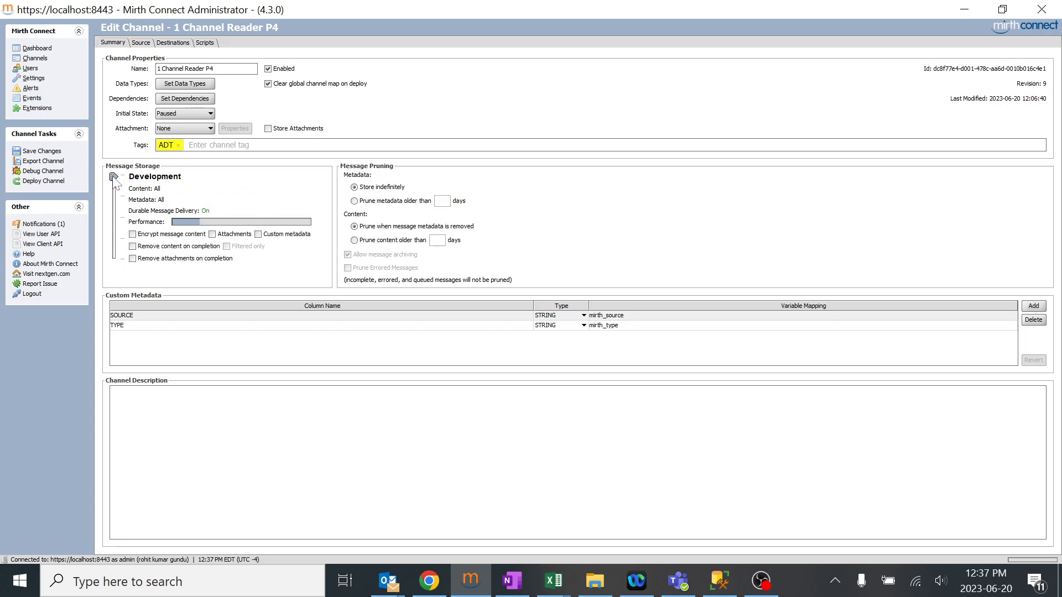
mouse_move(128, 188)
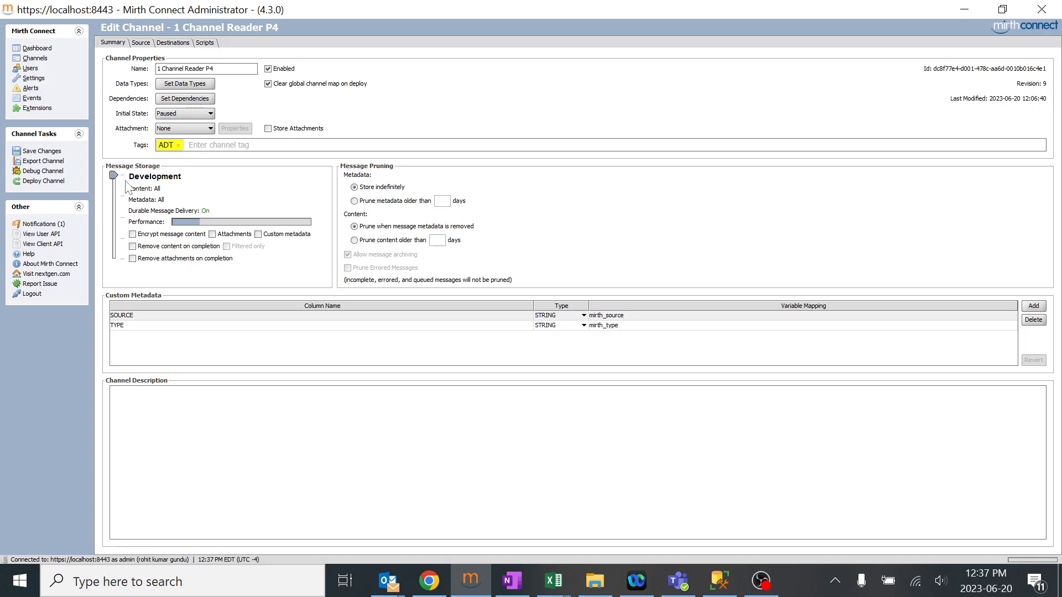
mouse_move(162, 198)
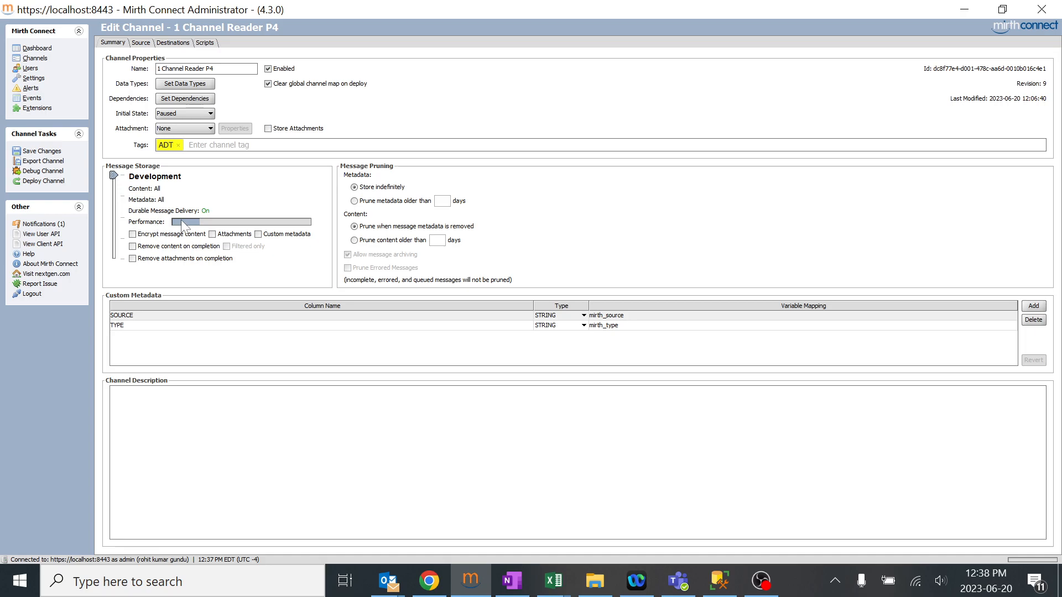
mouse_move(116, 177)
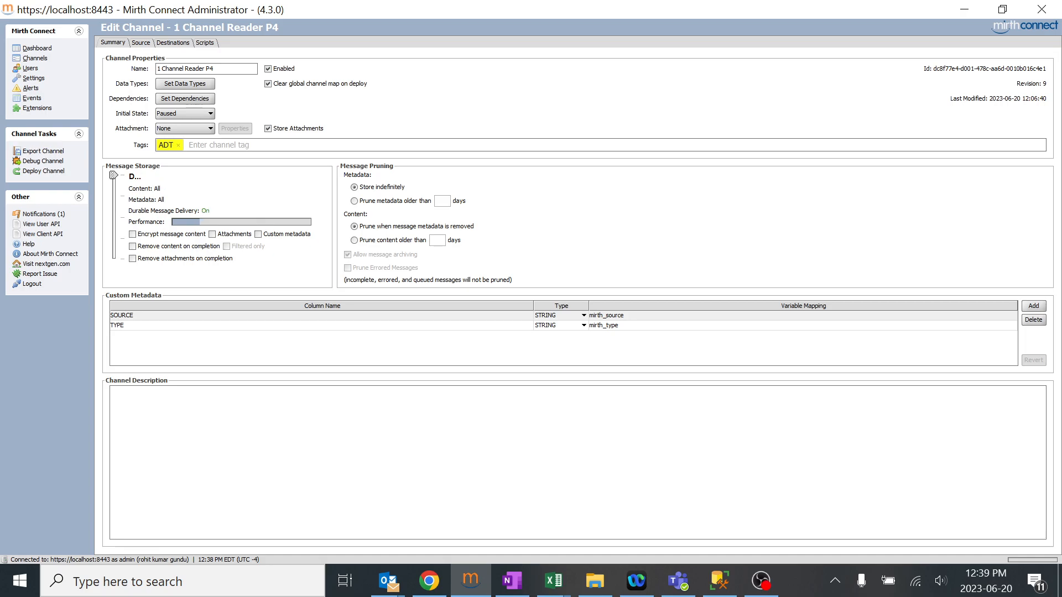
mouse_move(115, 192)
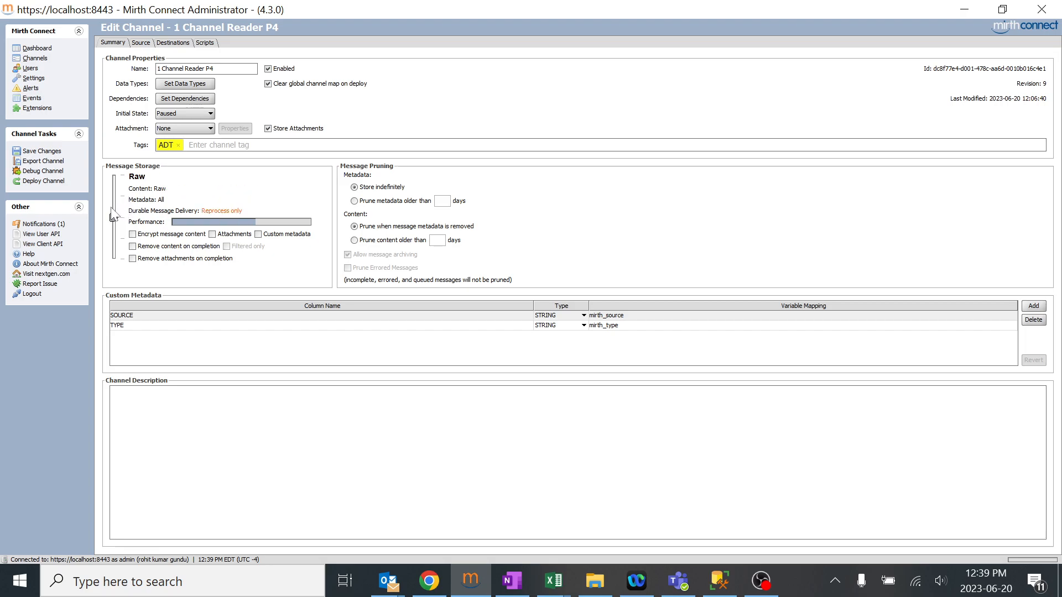
mouse_move(76, 73)
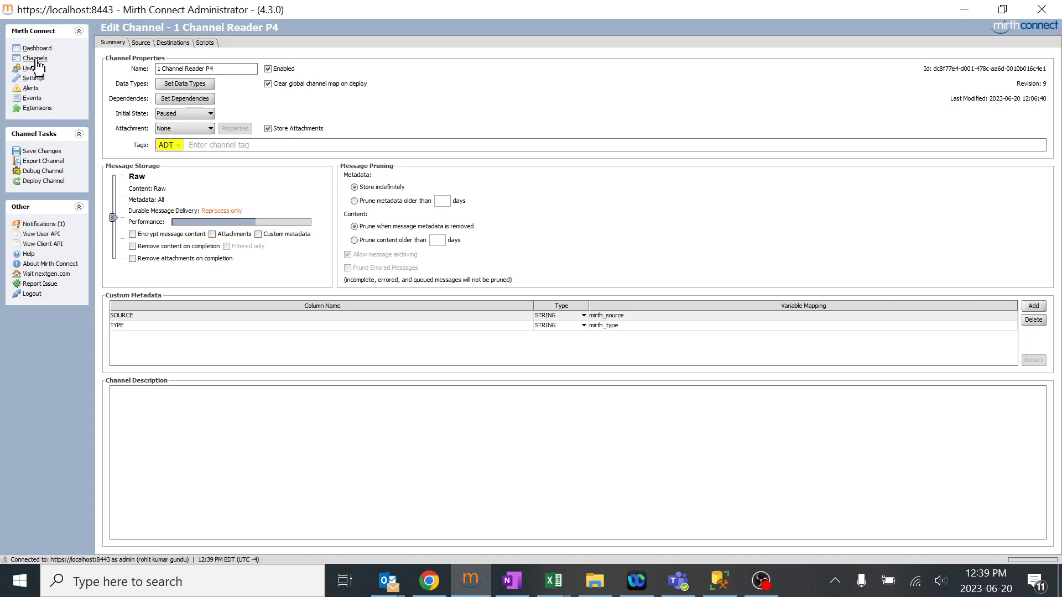
- Go to the Dashboard showing 1 Channel Reader P4 paused with one message received
click(36, 58)
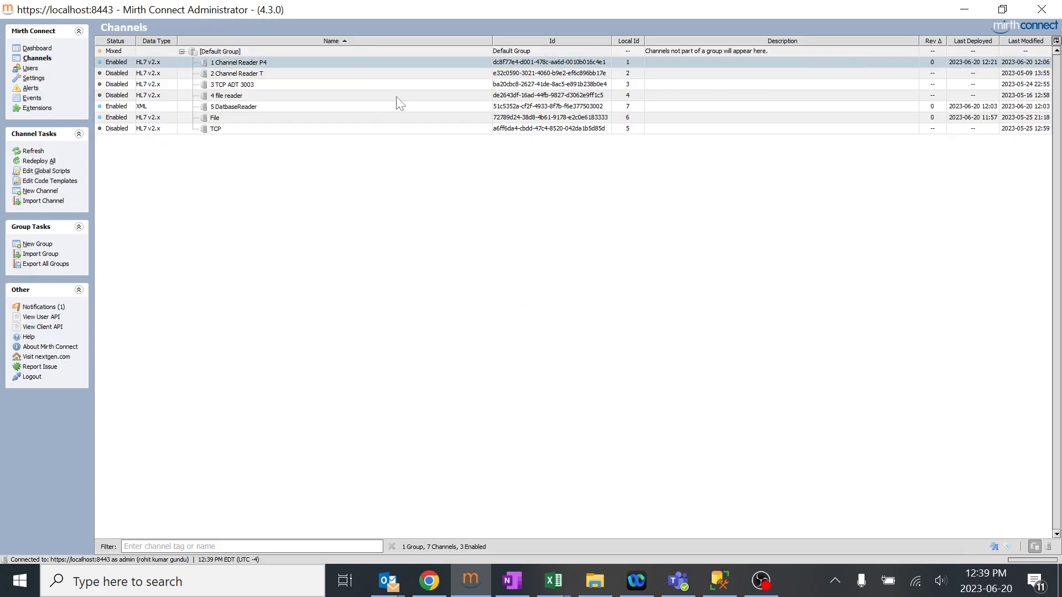
click(39, 48)
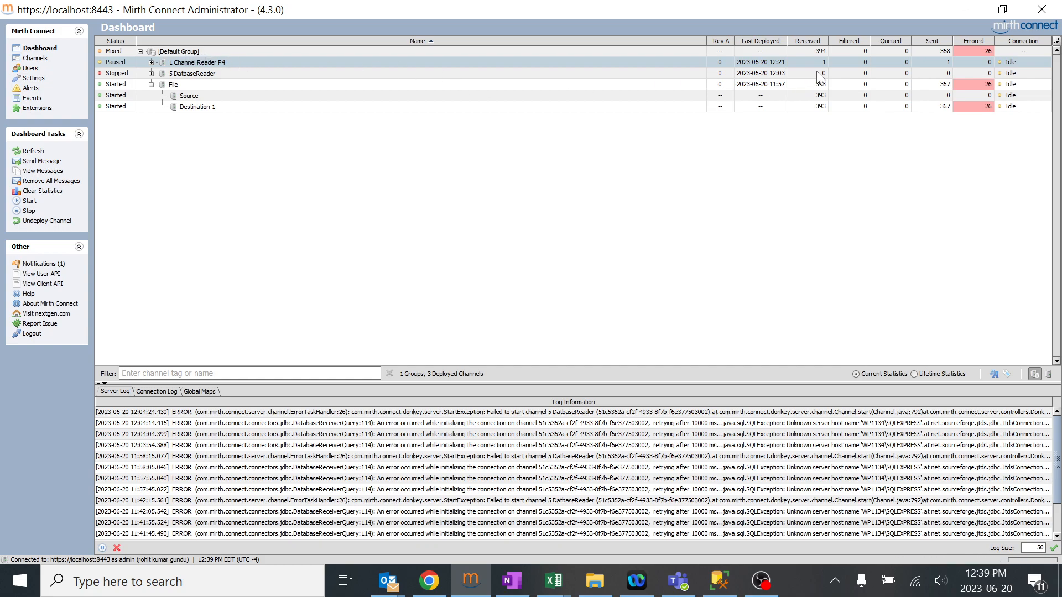
mouse_move(824, 74)
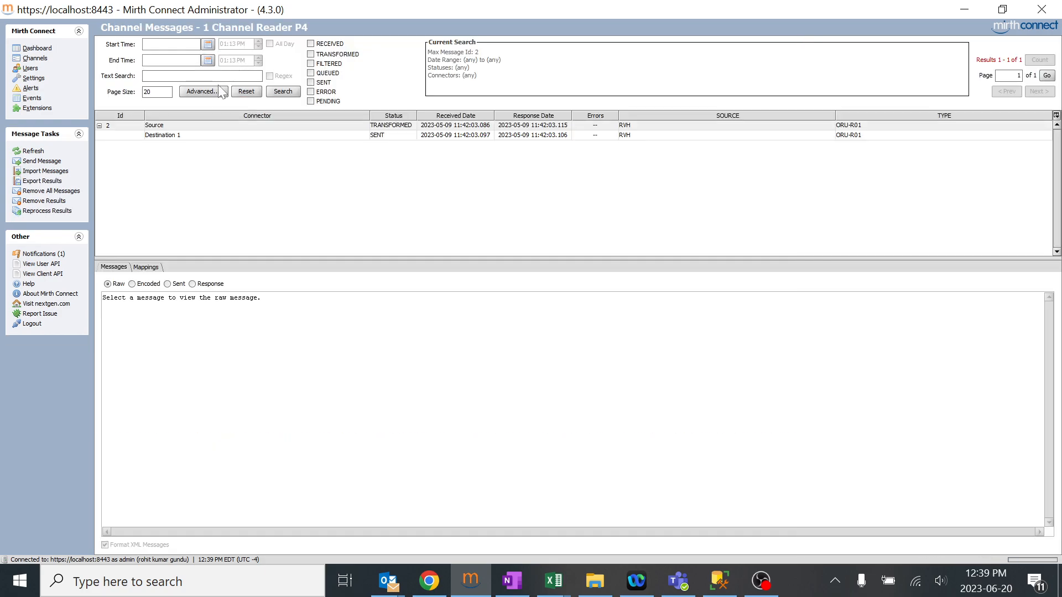
- Inspect the Source message's raw content and Destination 1's sent content
click(155, 125)
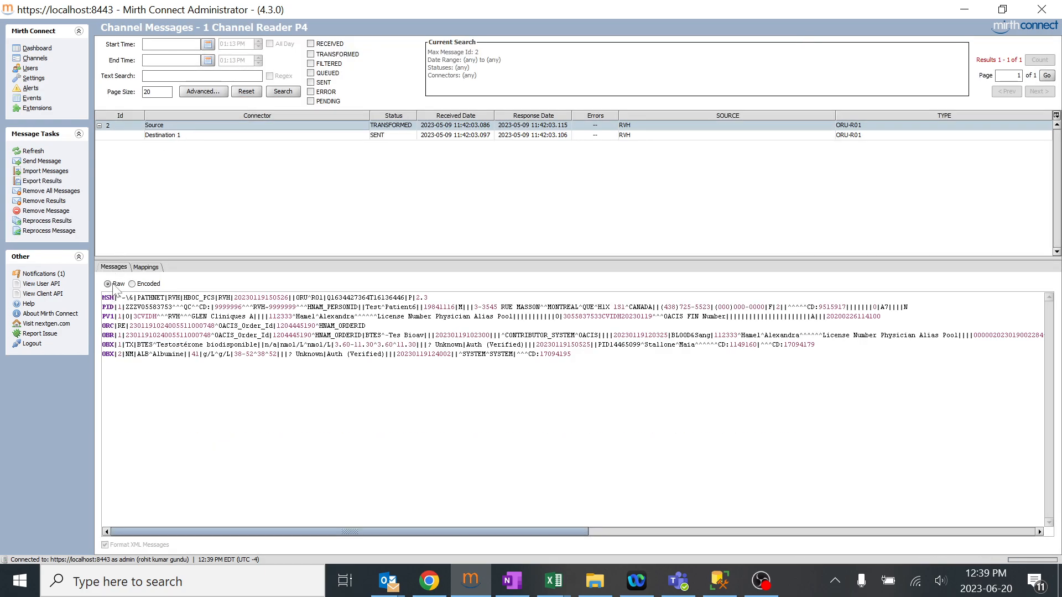
click(163, 135)
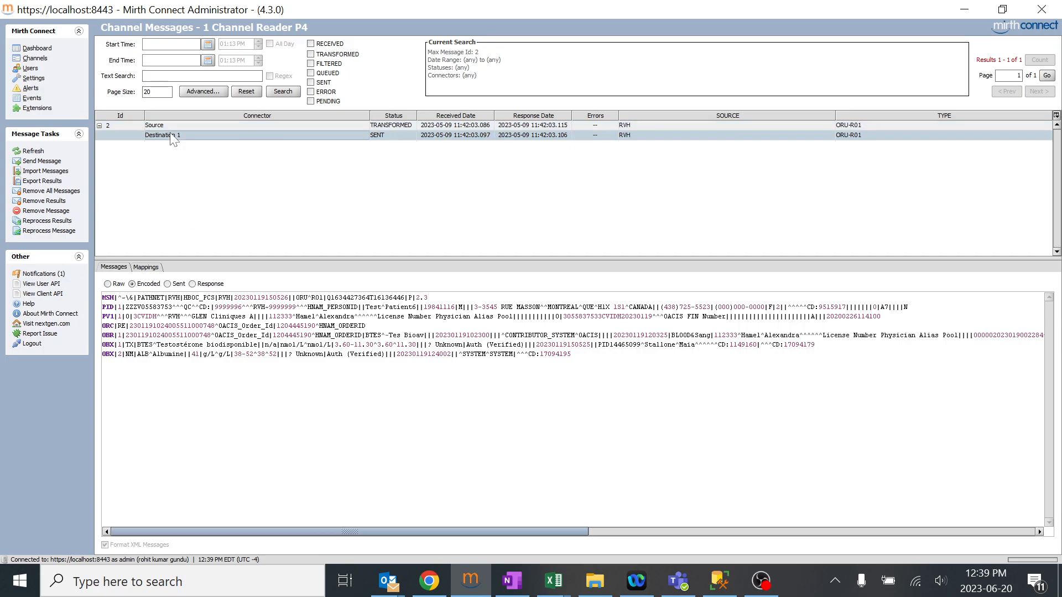
click(170, 284)
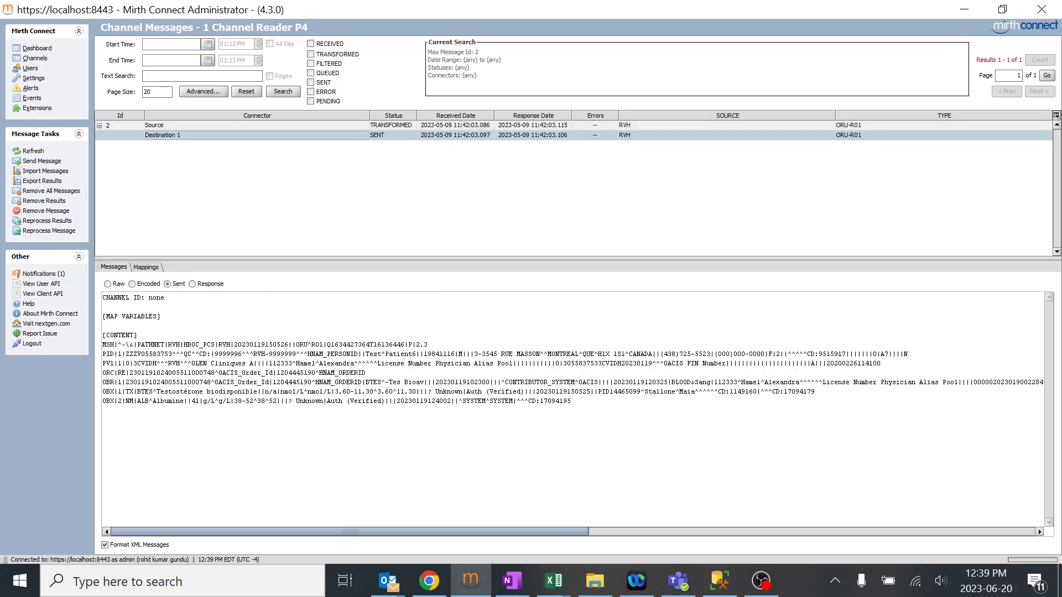
click(196, 284)
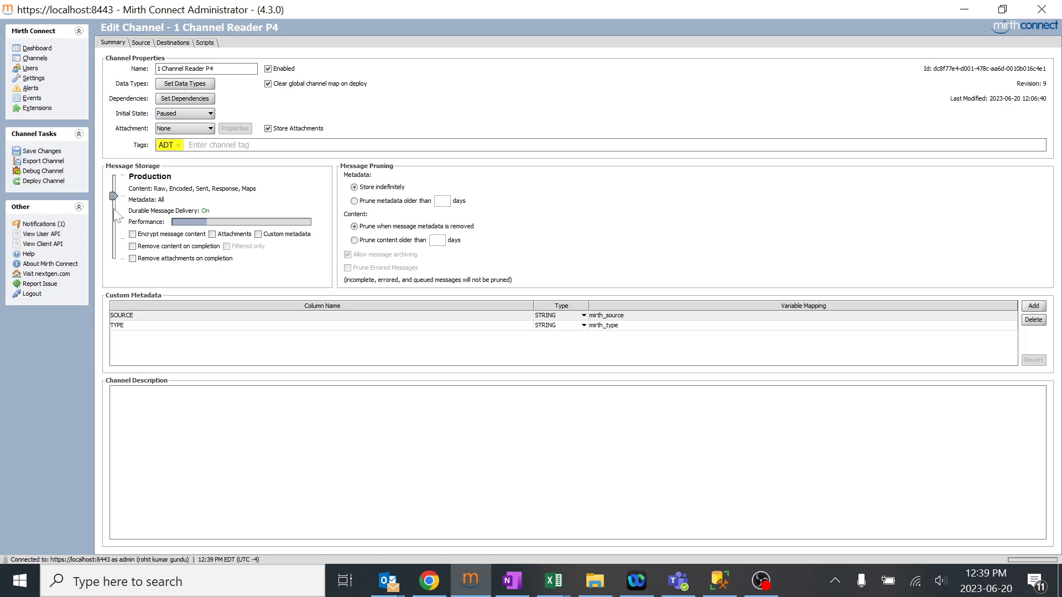
drag(113, 195, 113, 216)
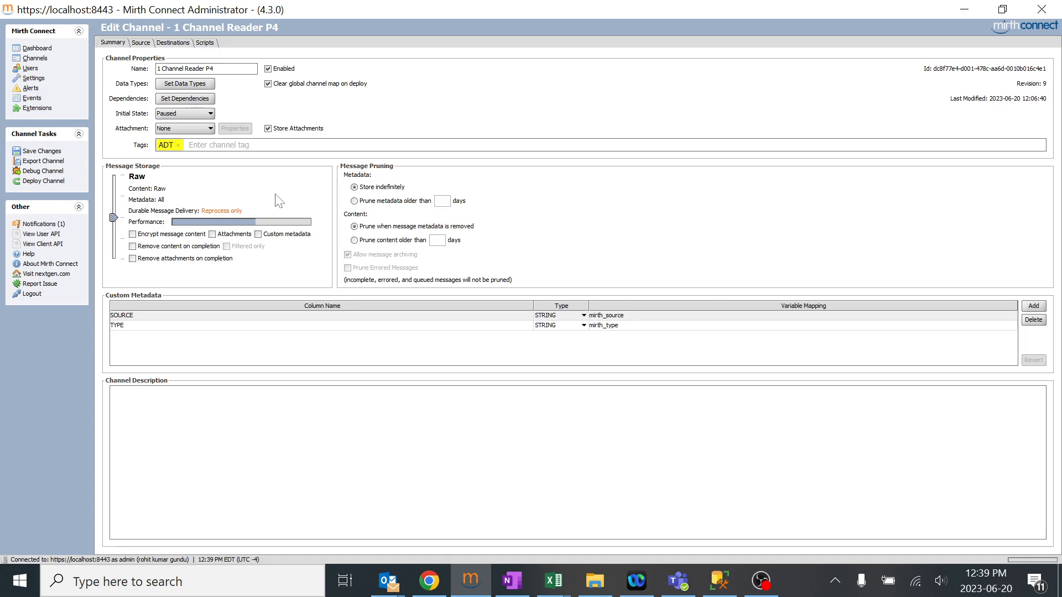
mouse_move(149, 182)
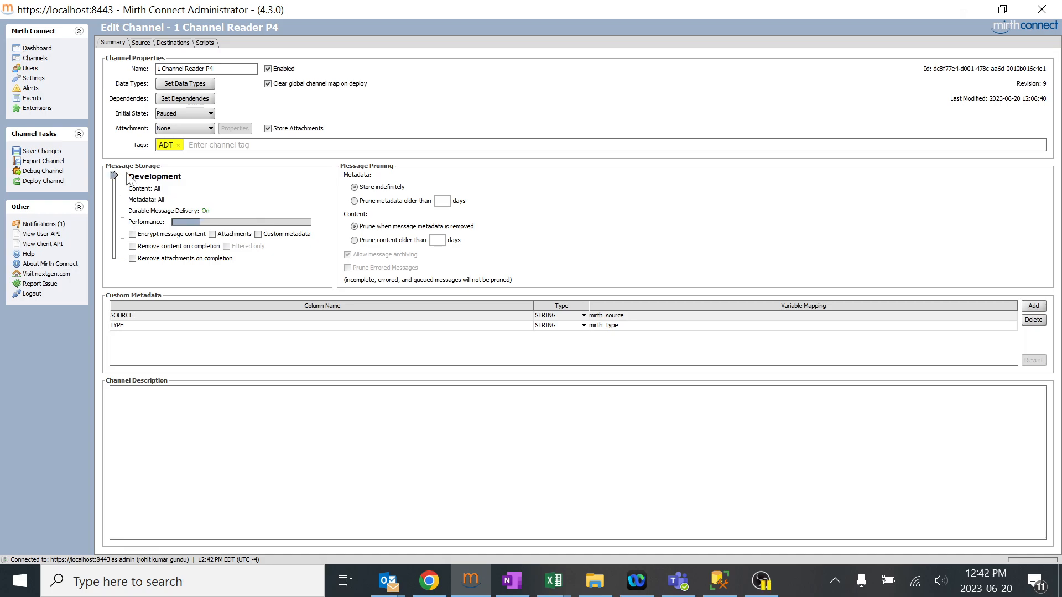
mouse_move(387, 176)
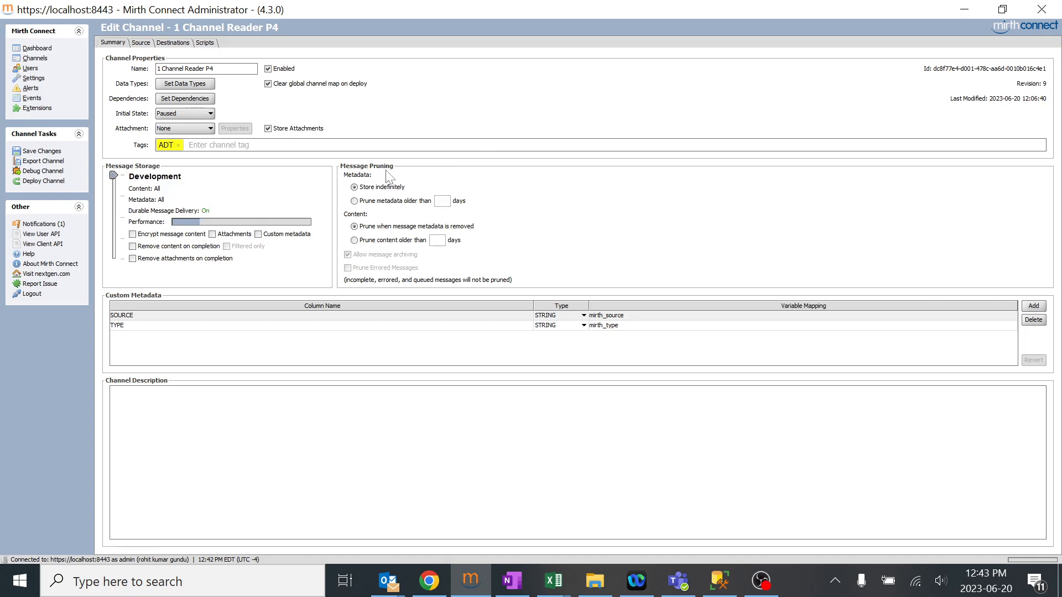
mouse_move(210, 174)
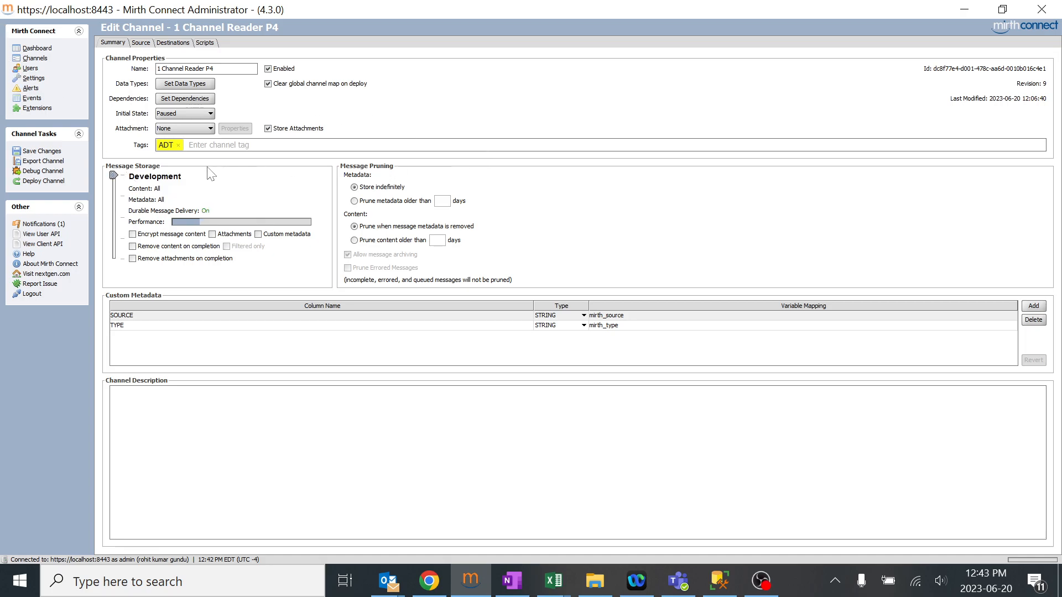
mouse_move(147, 198)
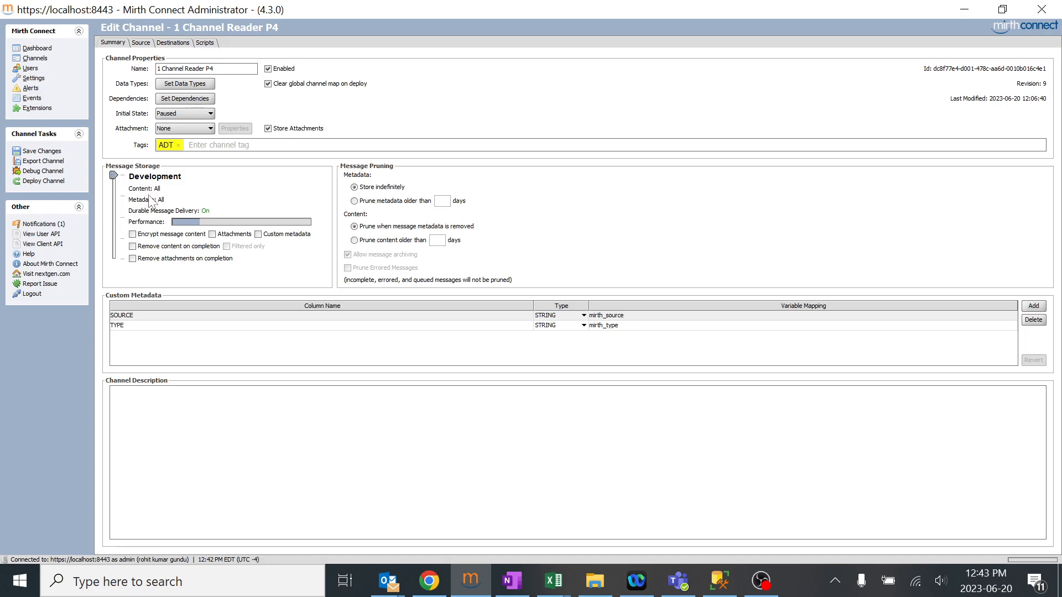
mouse_move(187, 199)
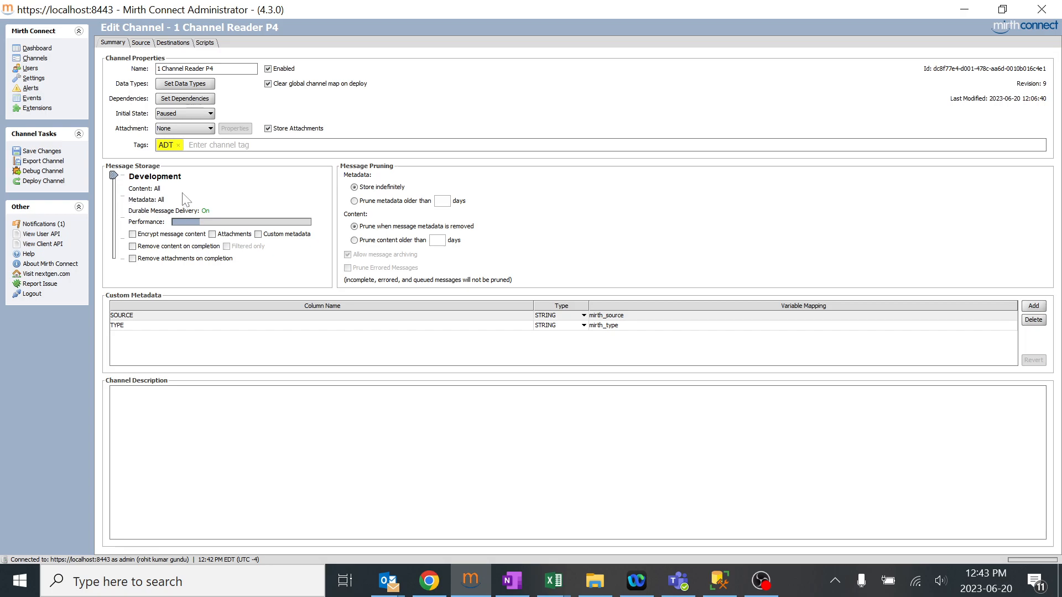
mouse_move(209, 202)
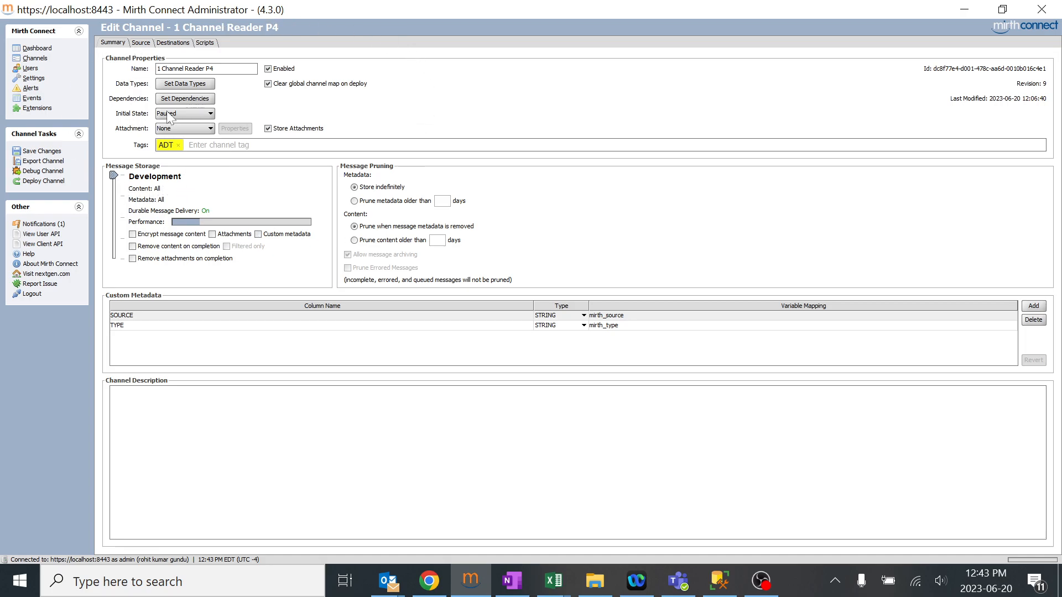
mouse_move(160, 197)
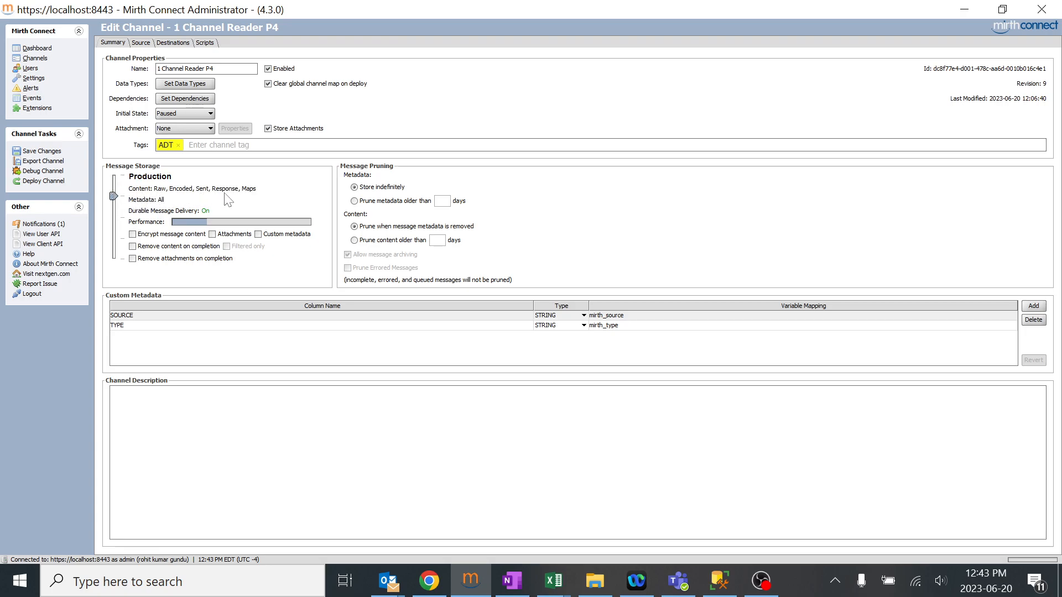
mouse_move(263, 202)
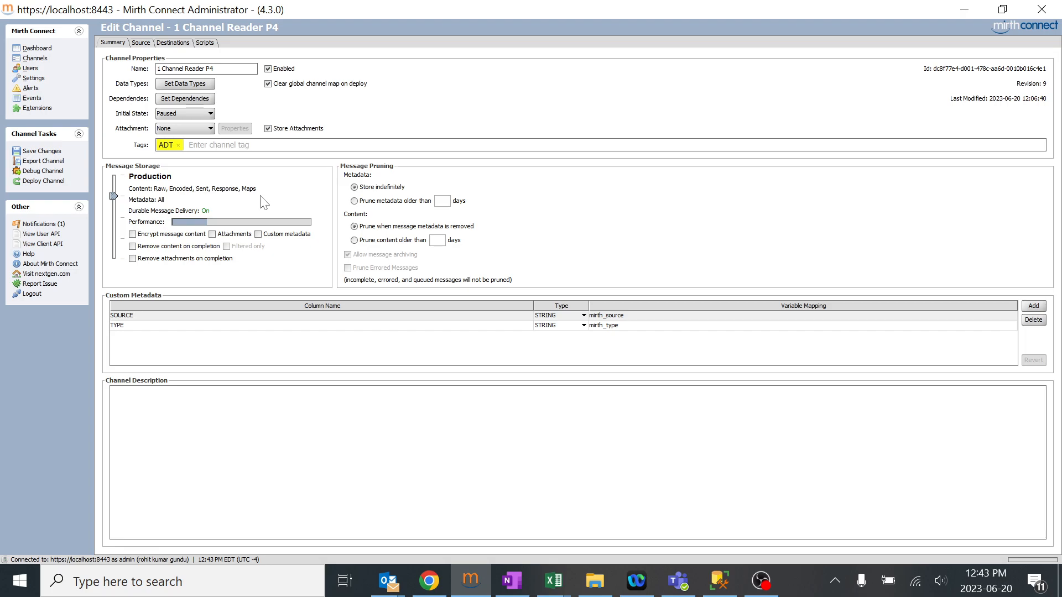
mouse_move(449, 198)
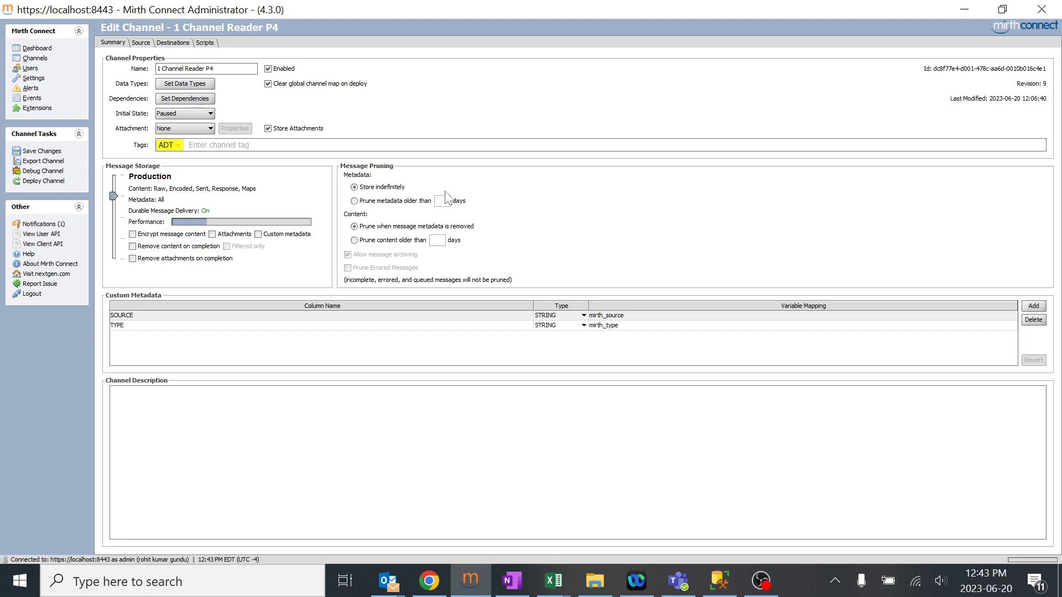
mouse_move(383, 175)
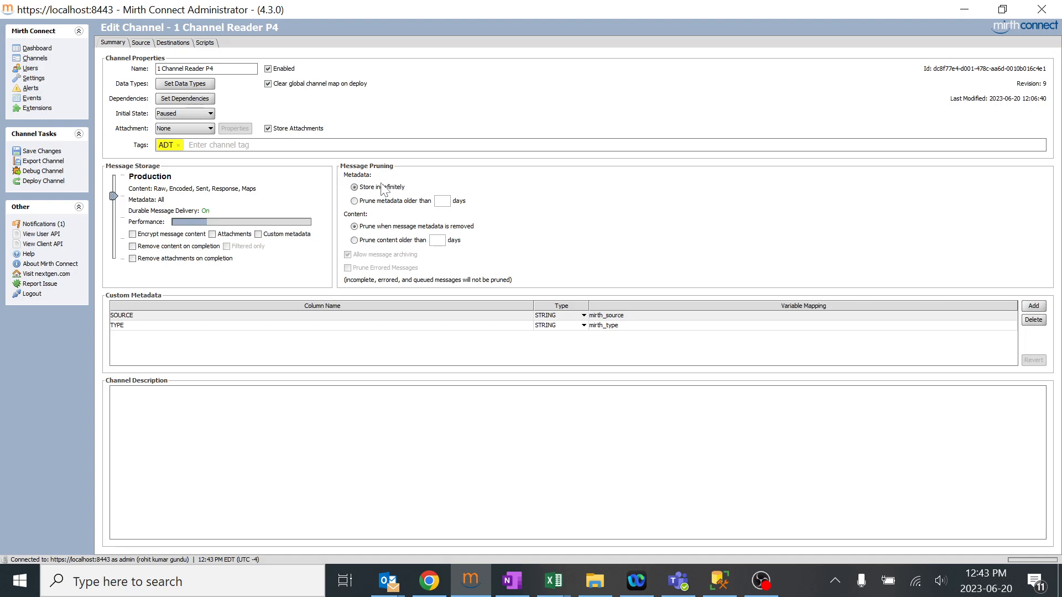
mouse_move(391, 198)
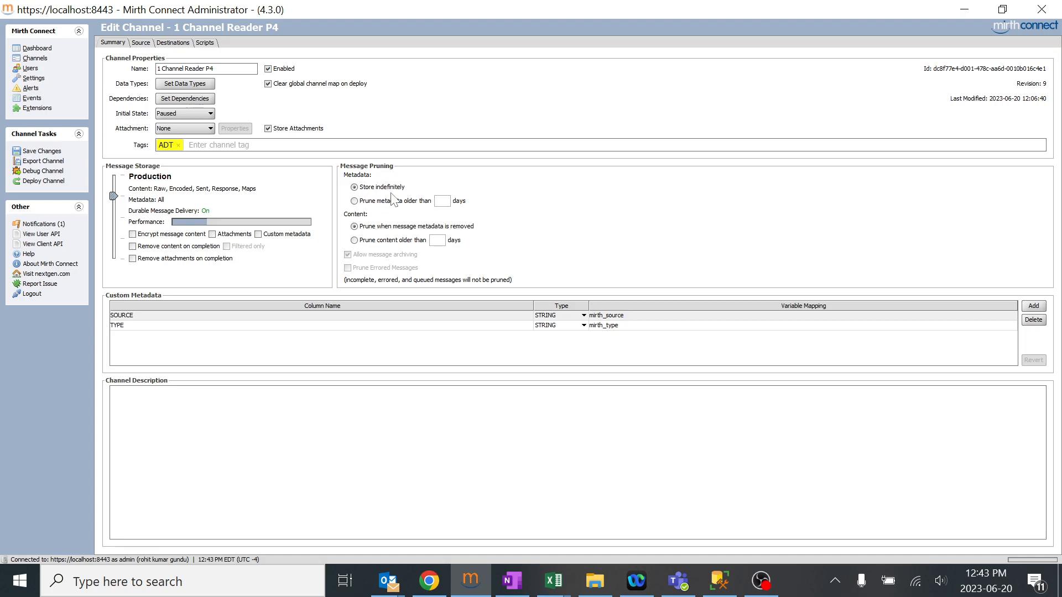
- Move the Message Storage slider for 1 Channel Reader P4 toward Development
click(354, 200)
text(30)
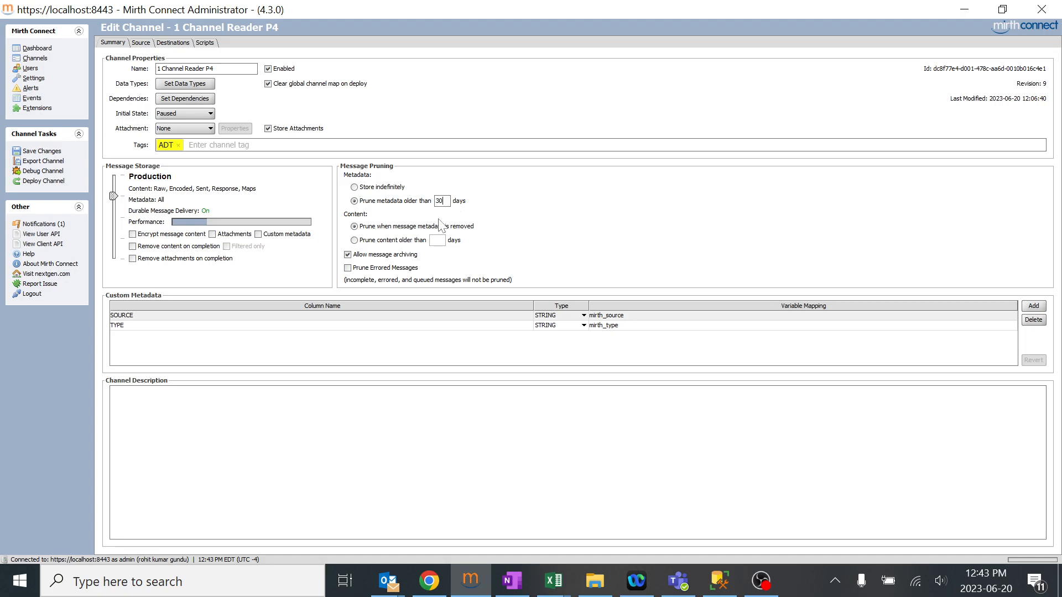
mouse_move(174, 197)
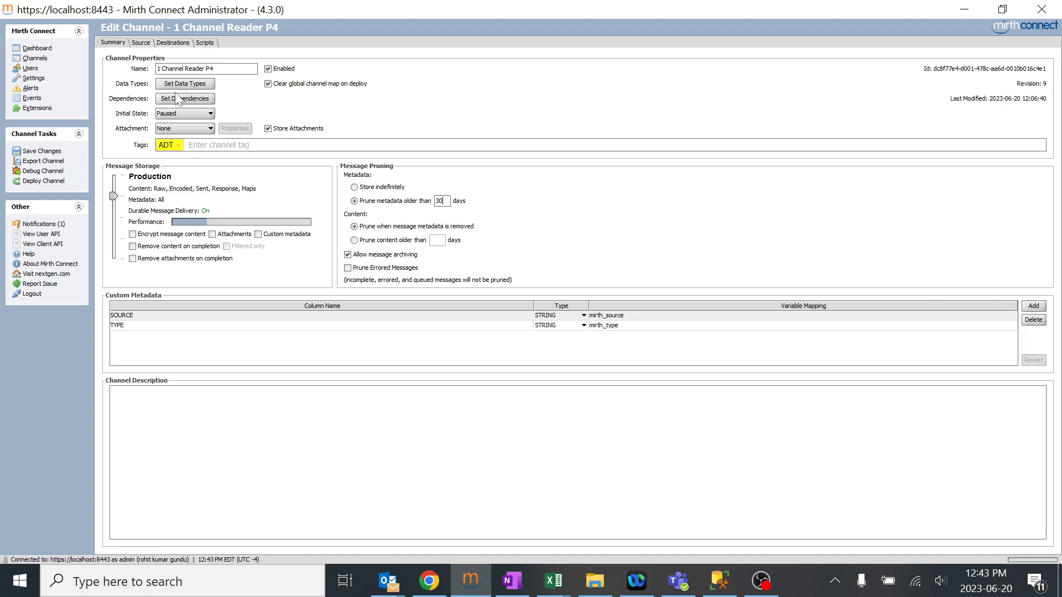
mouse_move(468, 253)
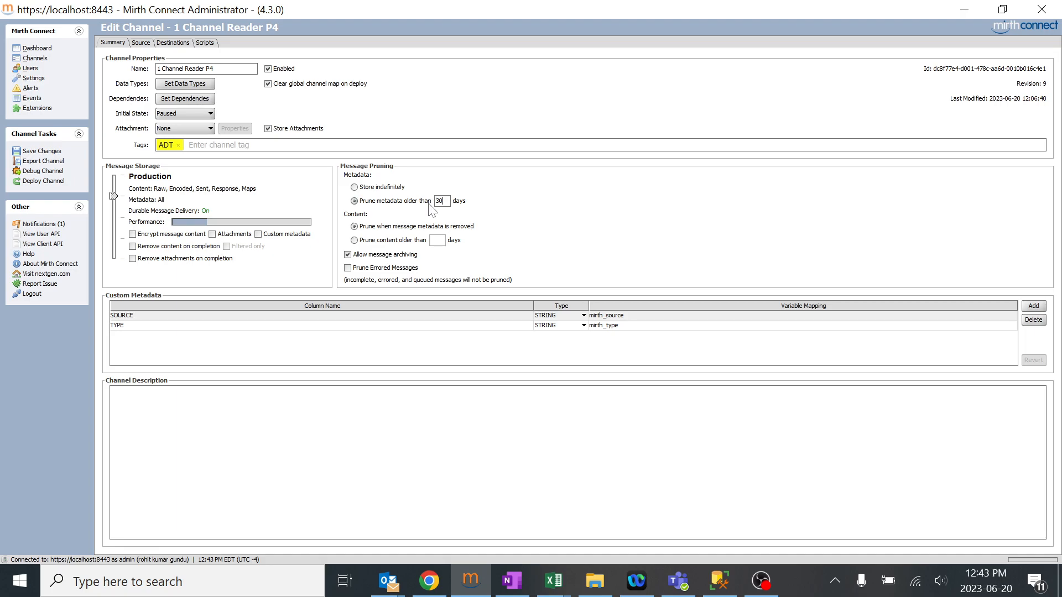
mouse_move(365, 183)
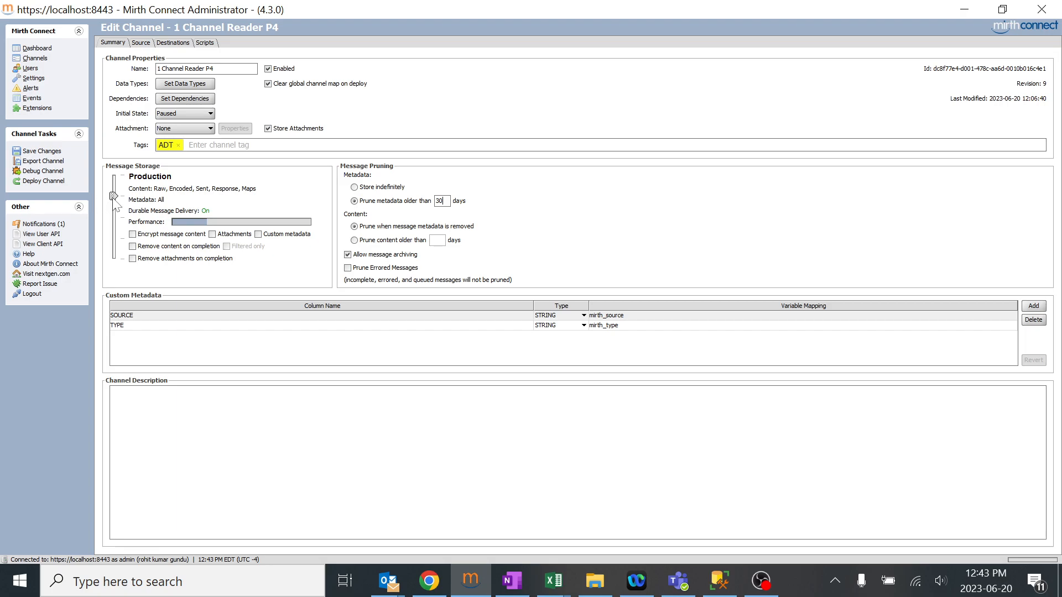
mouse_move(166, 198)
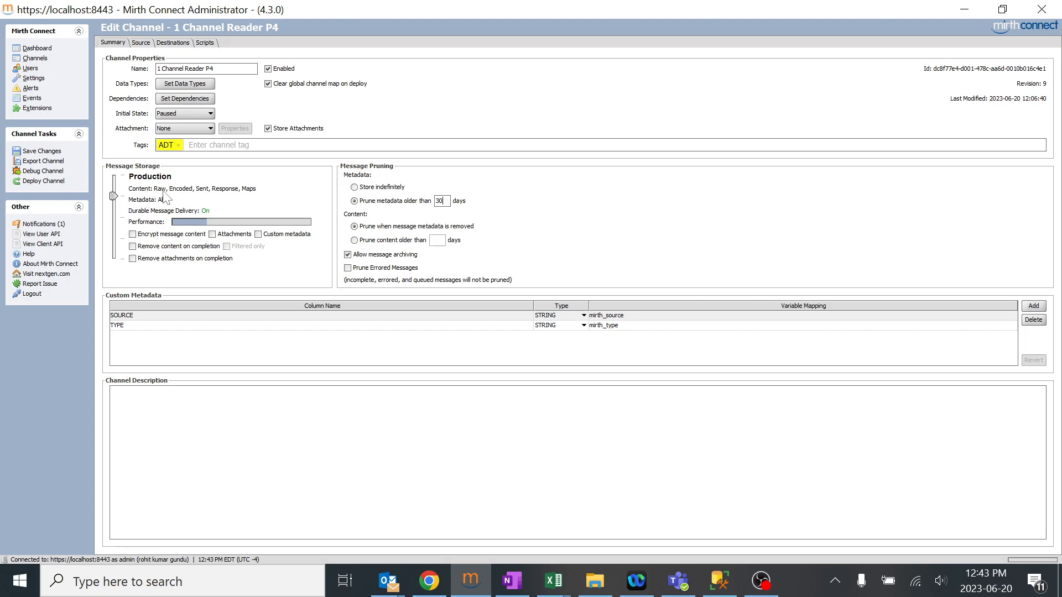
mouse_move(250, 198)
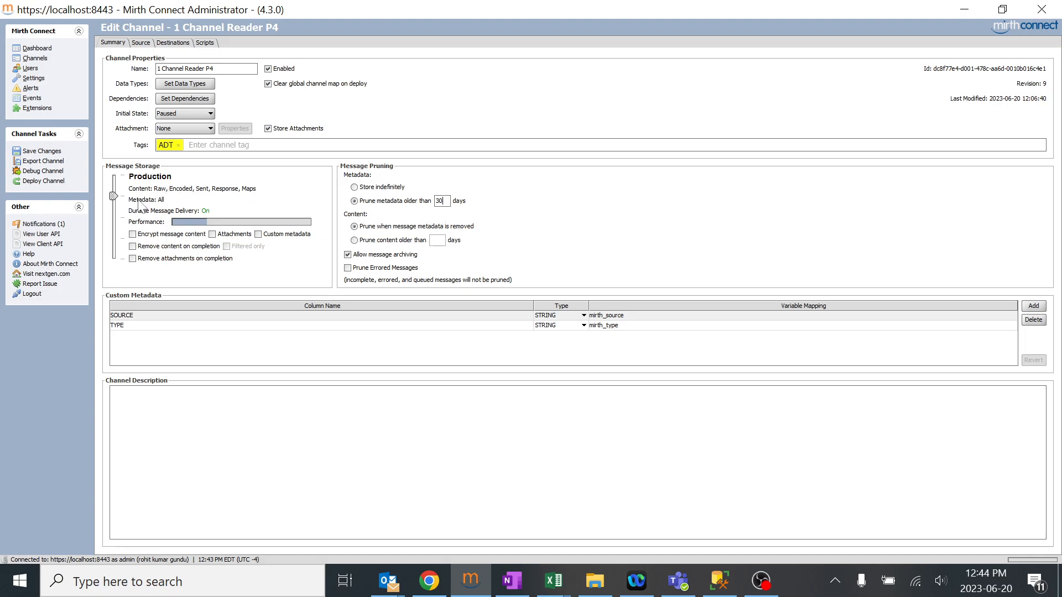
mouse_move(156, 212)
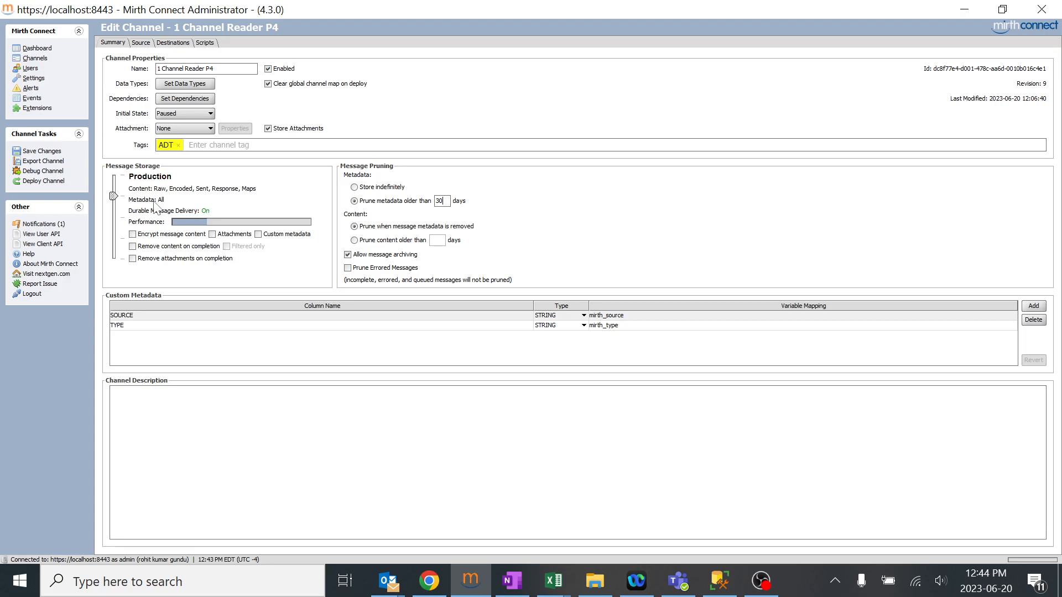
mouse_move(280, 192)
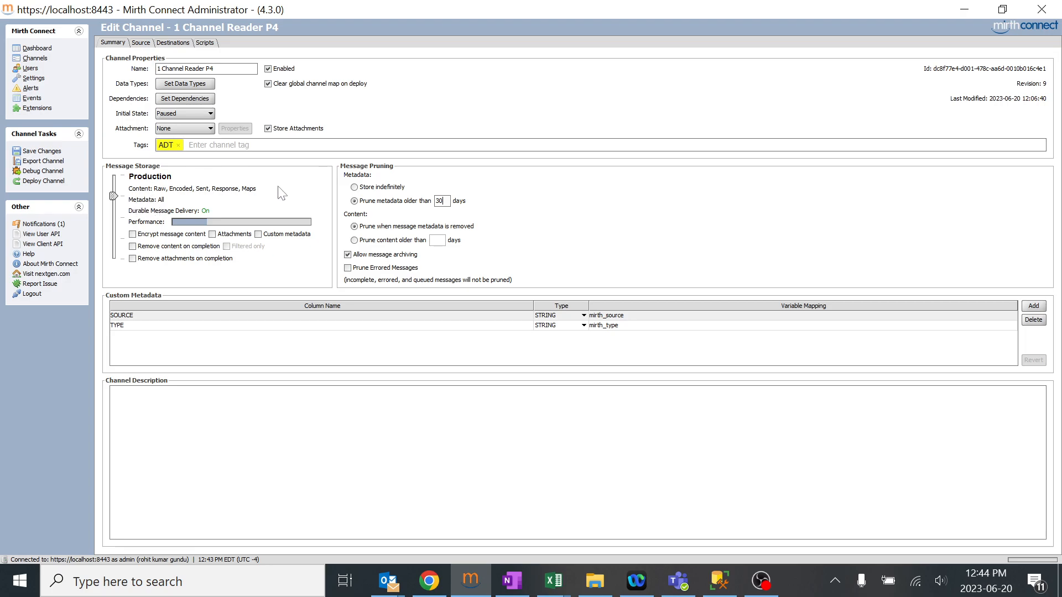
mouse_move(364, 185)
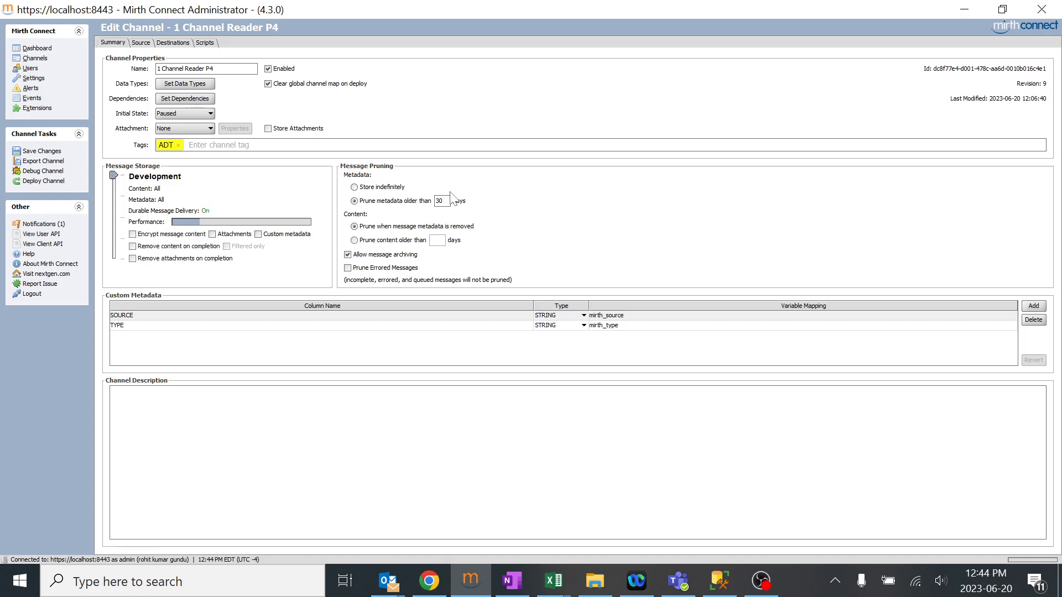
mouse_move(204, 208)
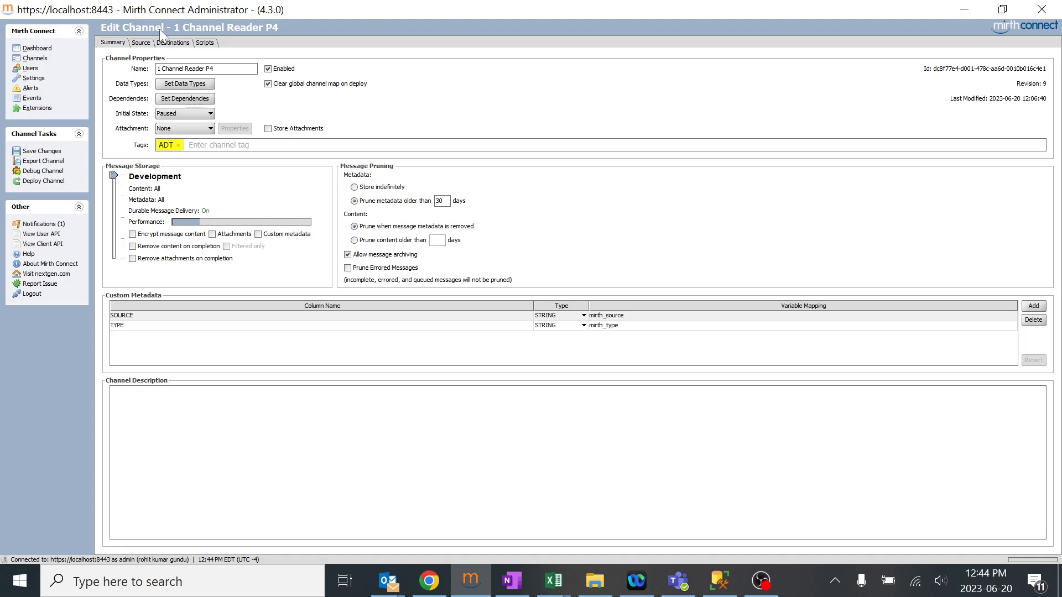
mouse_move(227, 208)
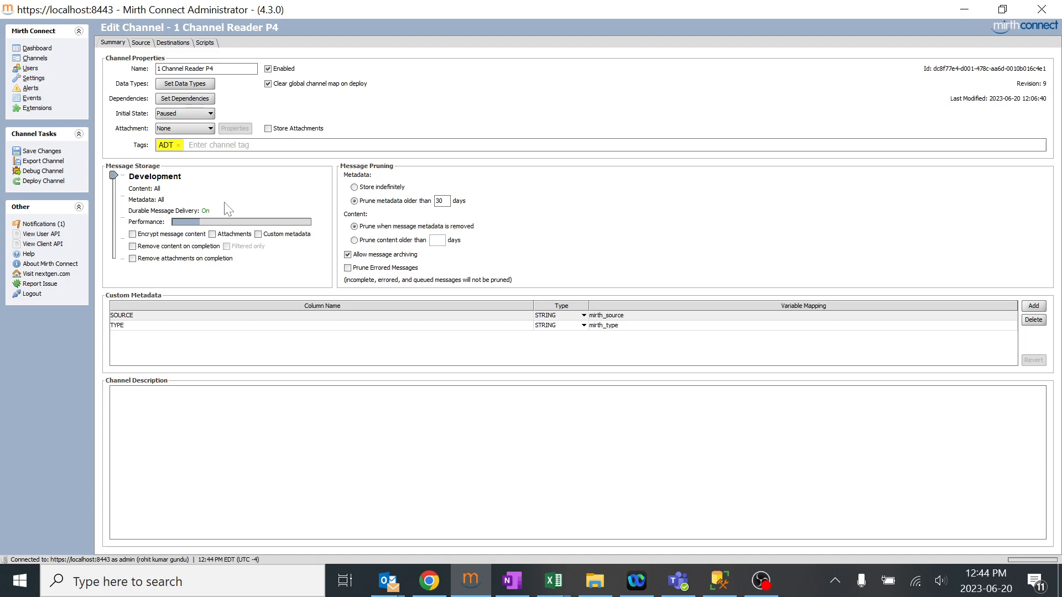
mouse_move(223, 211)
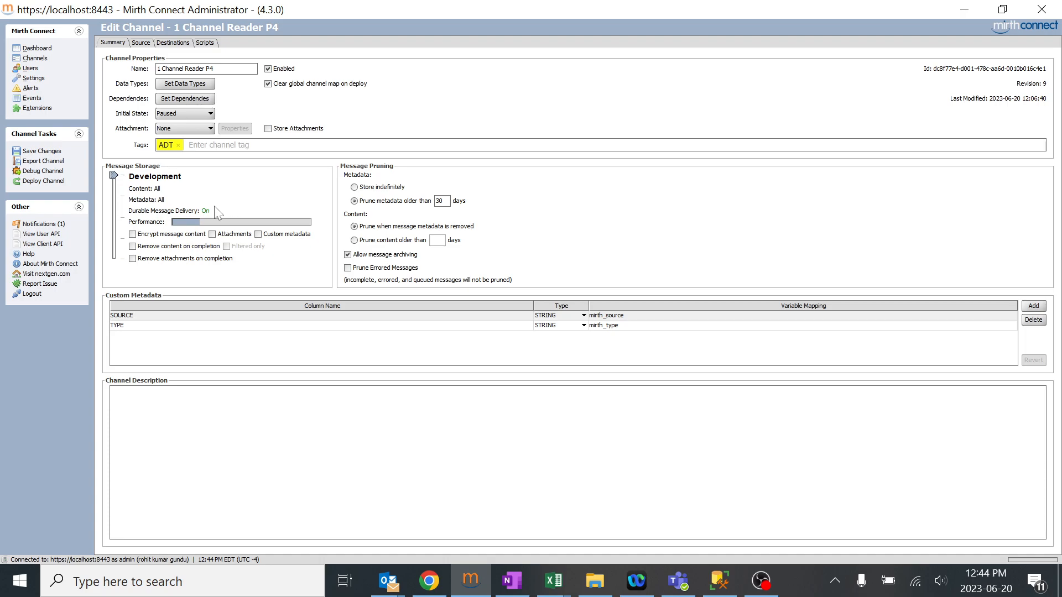
mouse_move(159, 198)
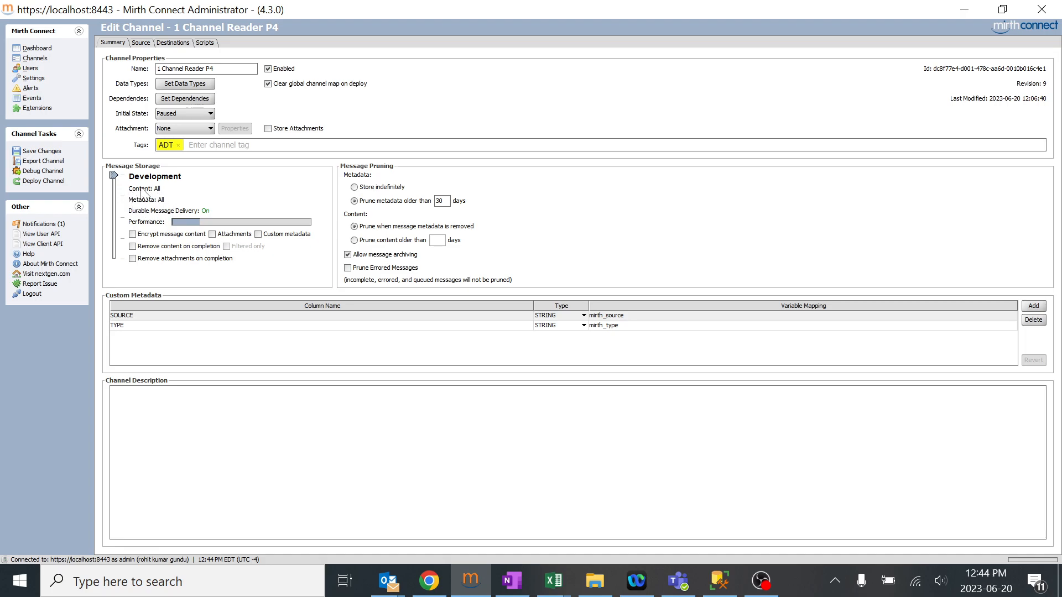
mouse_move(359, 194)
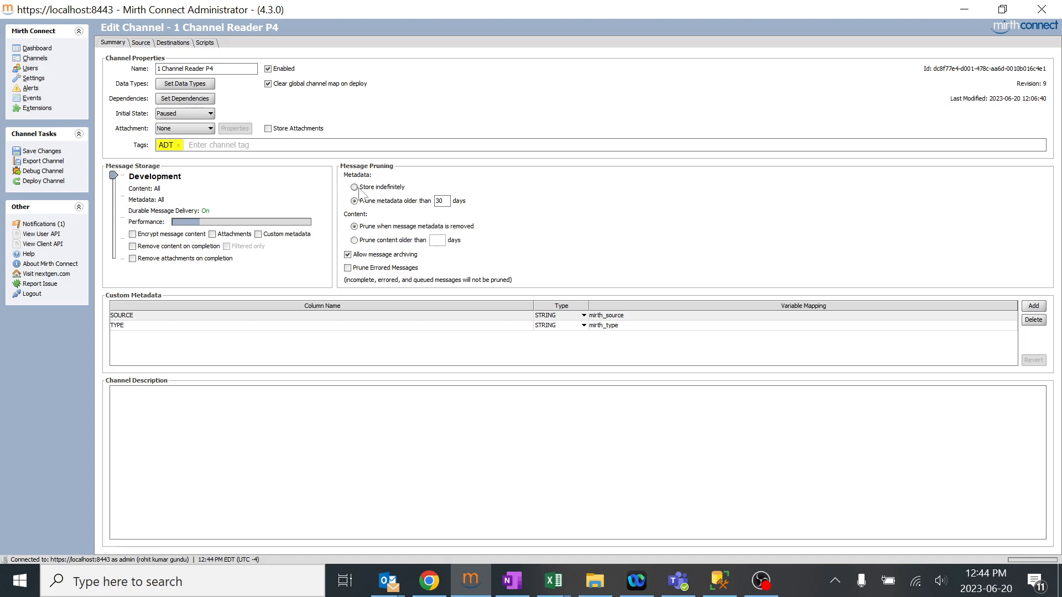
- Choose 'Store indefinitely' for metadata, save the channel, and show the Dashboard
click(354, 187)
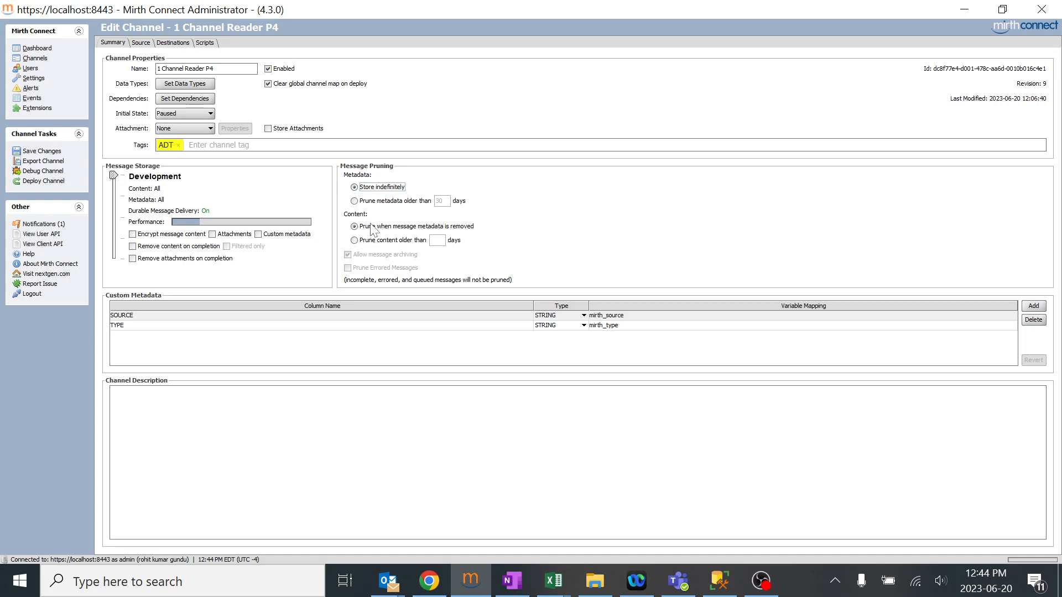
mouse_move(437, 227)
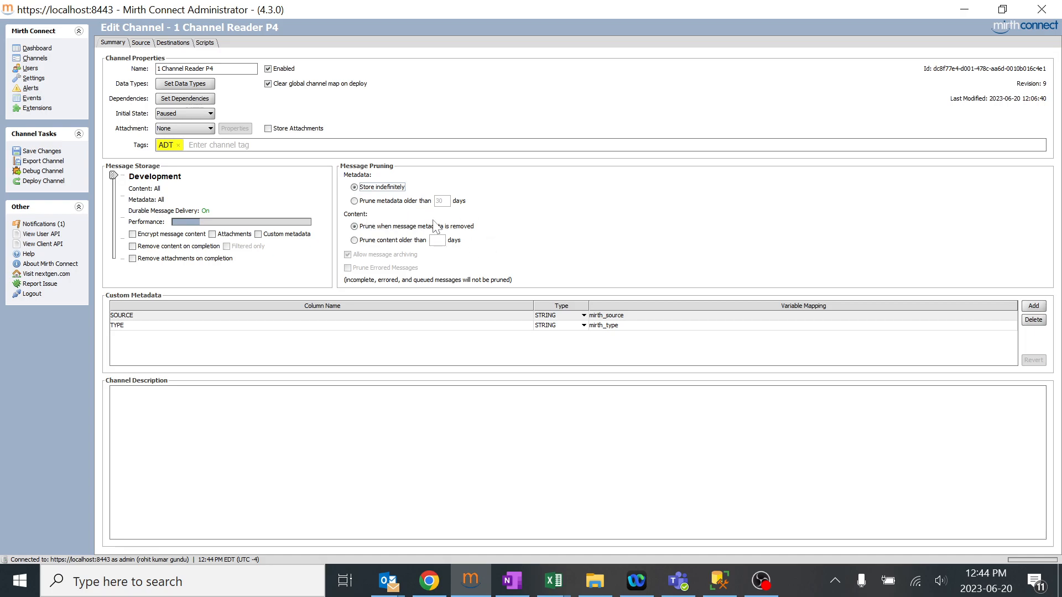
mouse_move(175, 198)
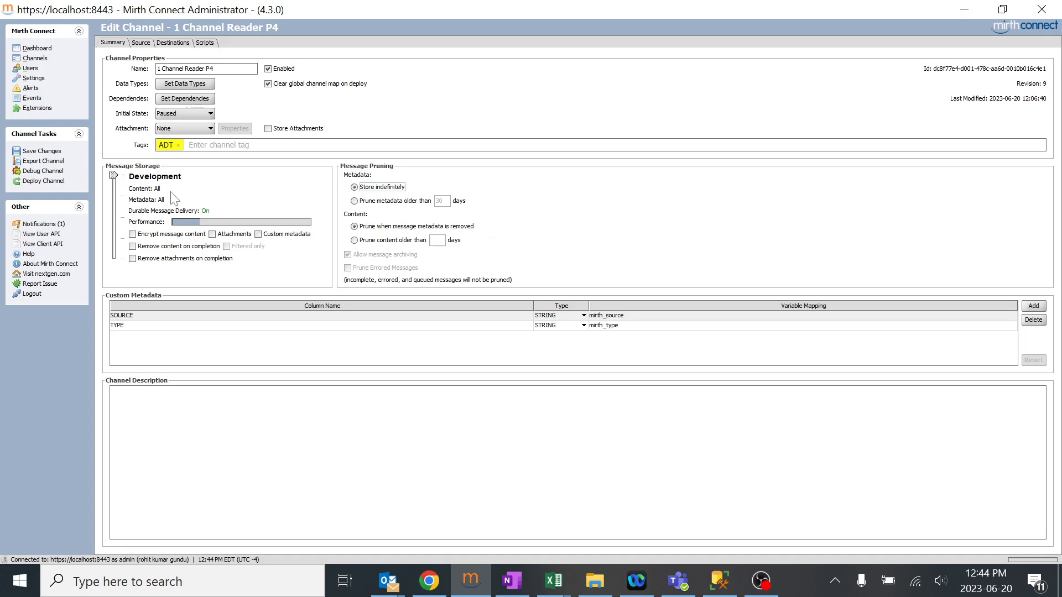
mouse_move(221, 182)
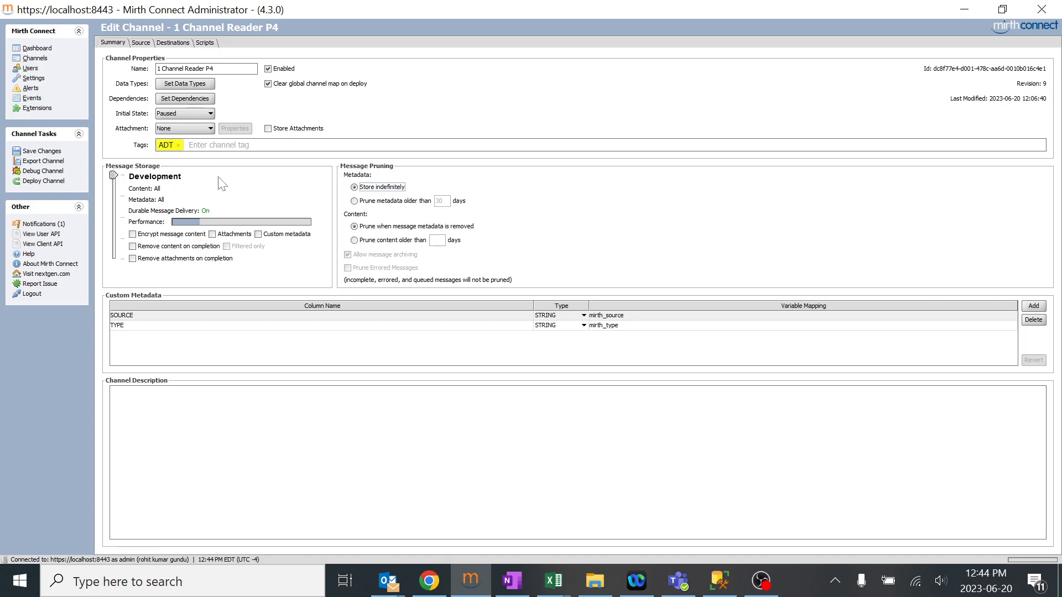
mouse_move(403, 211)
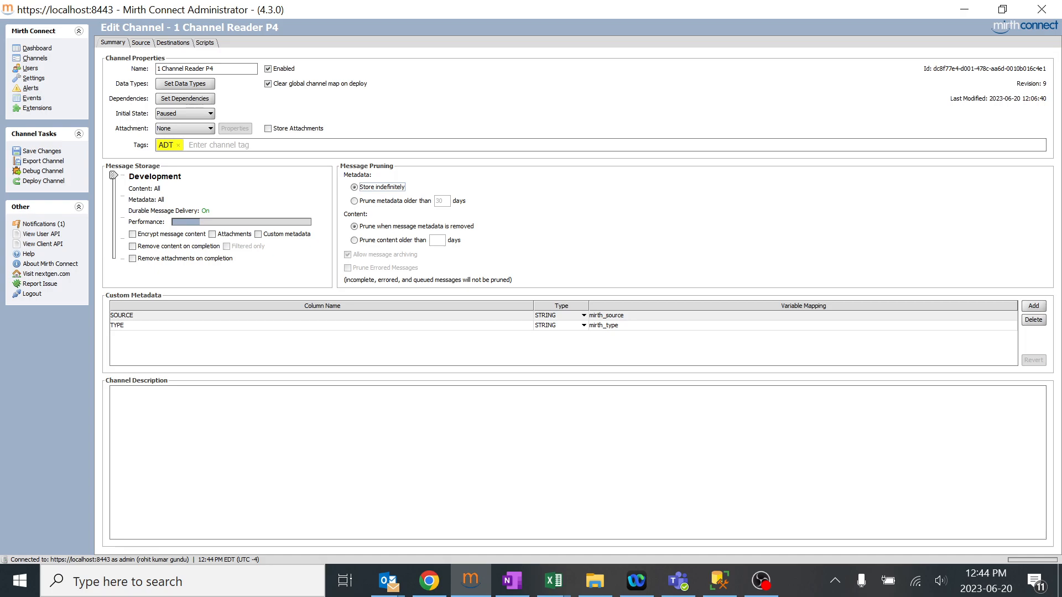
click(34, 58)
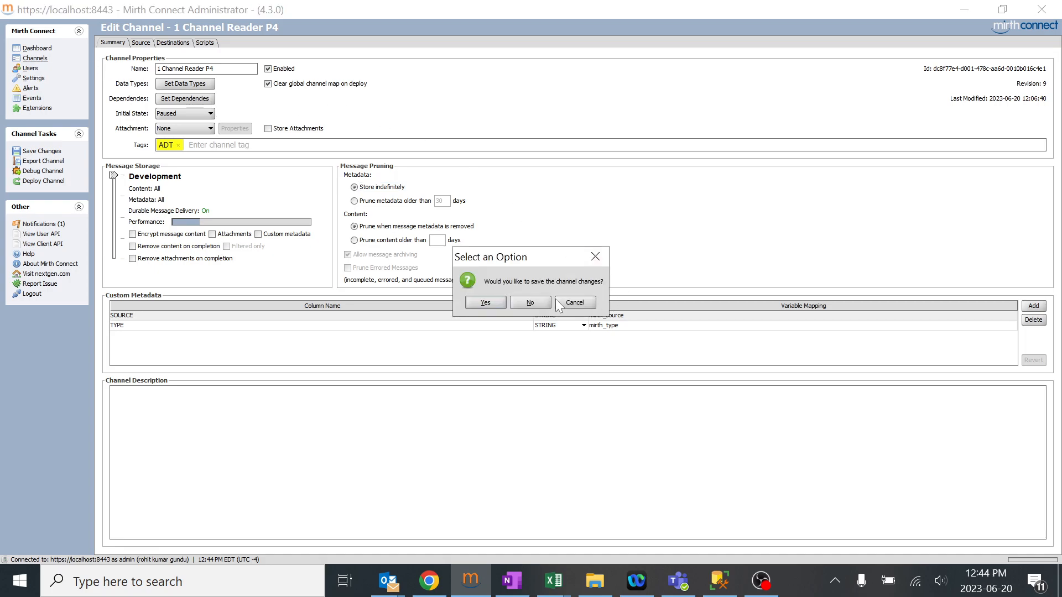
click(529, 302)
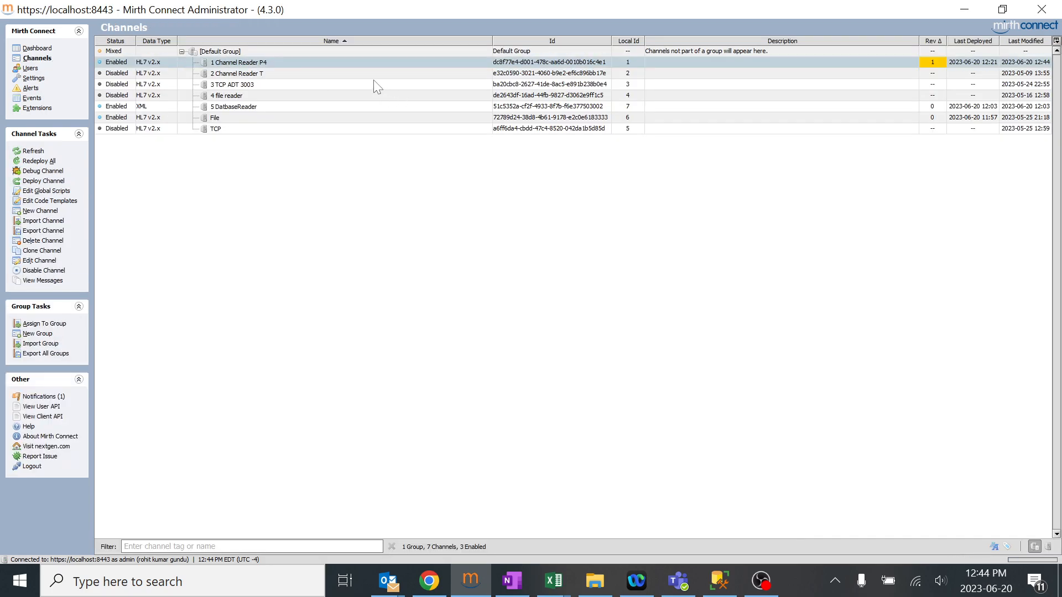
click(40, 48)
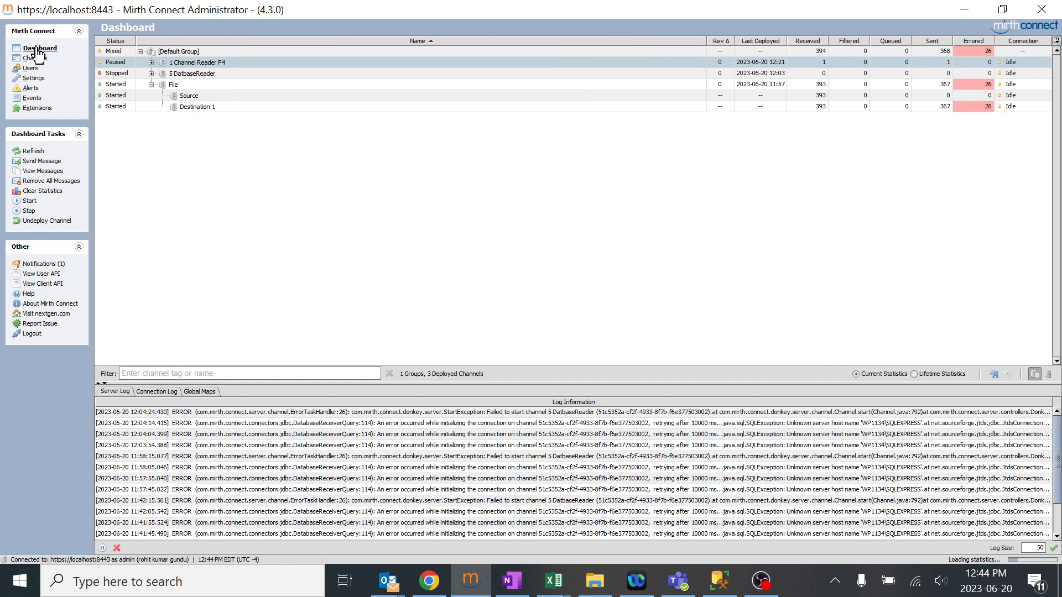
- View Destination 1's encoded and response content, then the Source message's raw HL7
click(44, 170)
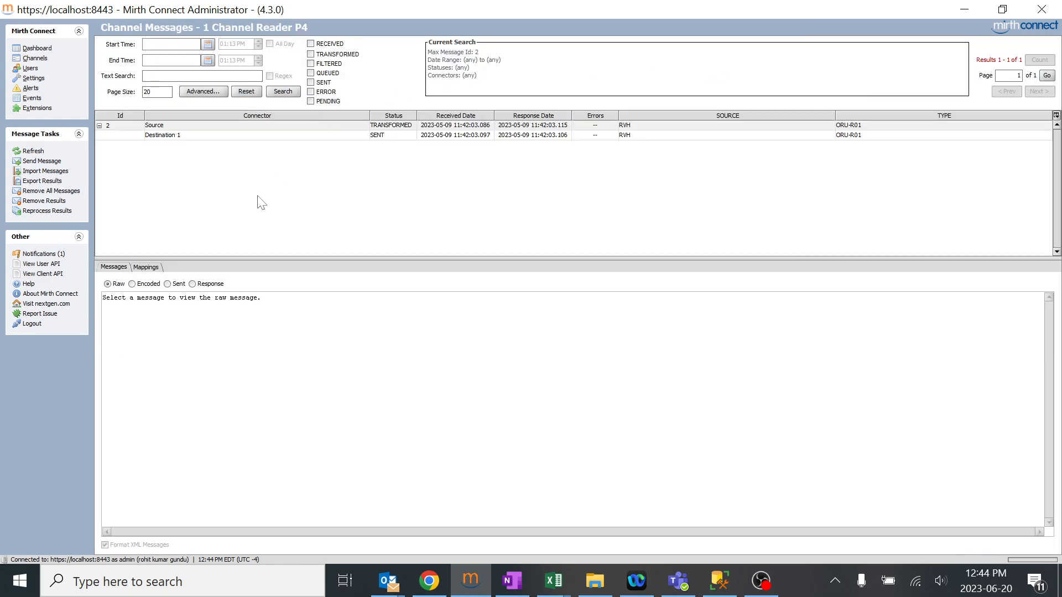
click(163, 135)
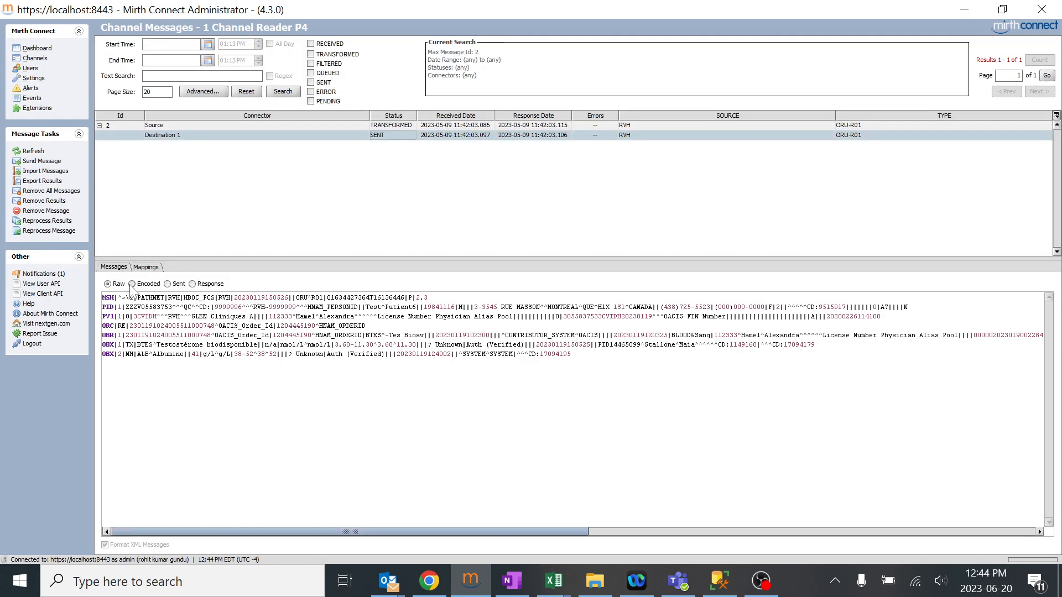
click(134, 284)
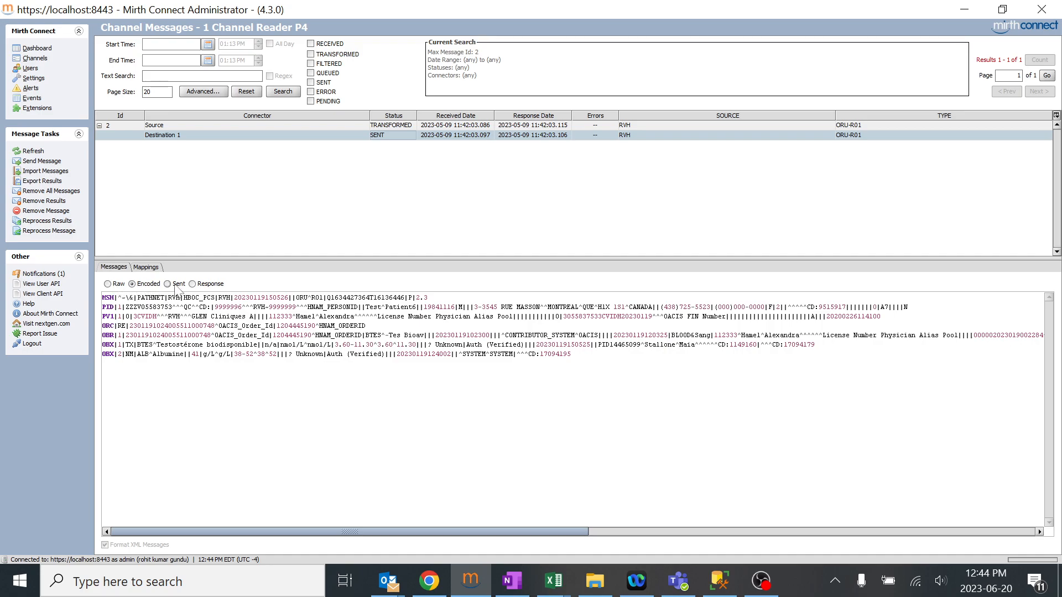
click(194, 285)
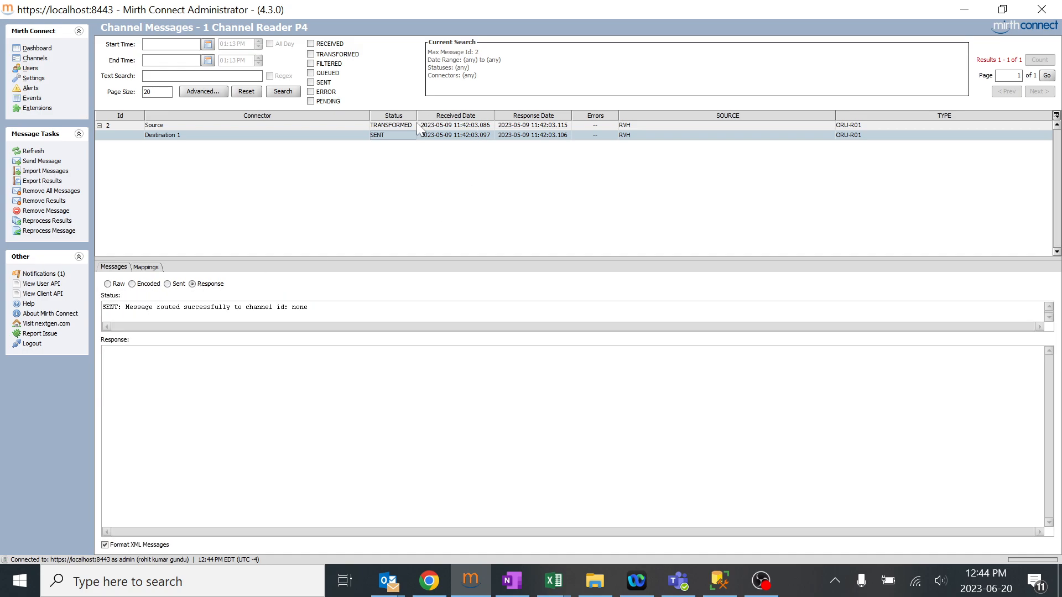
click(107, 284)
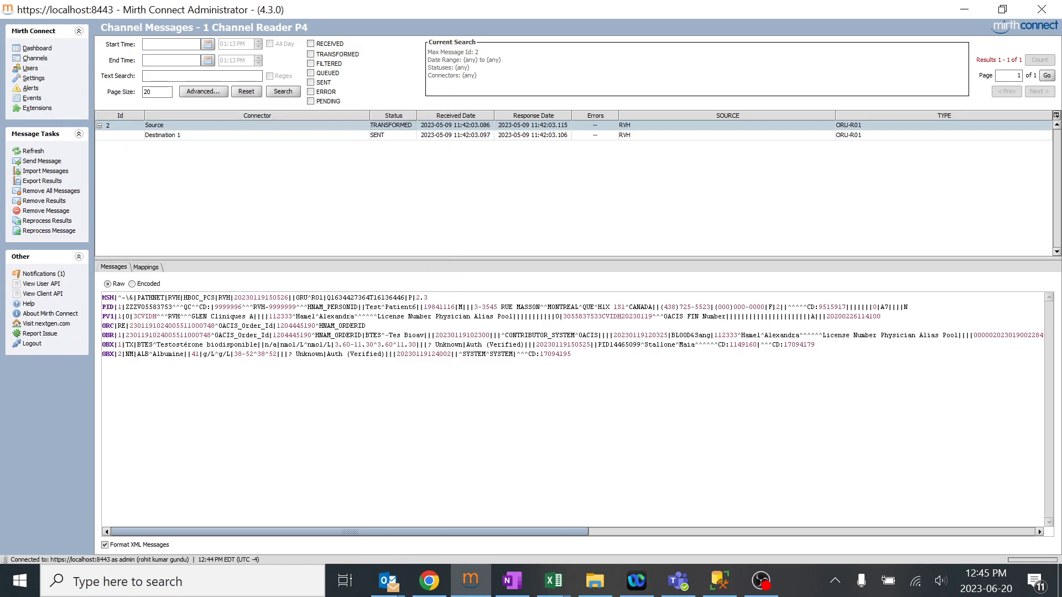
mouse_move(265, 141)
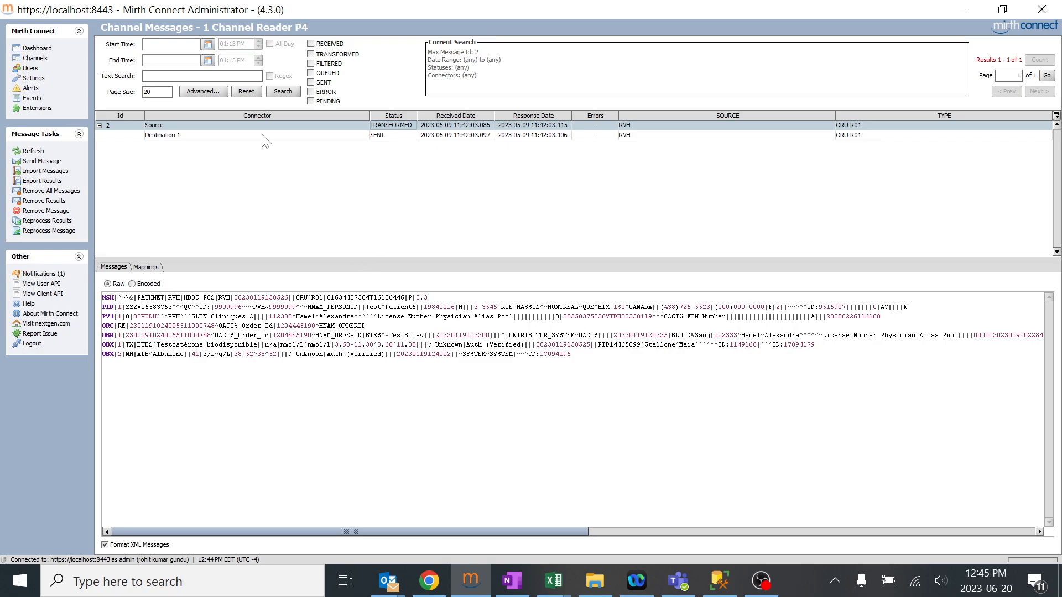